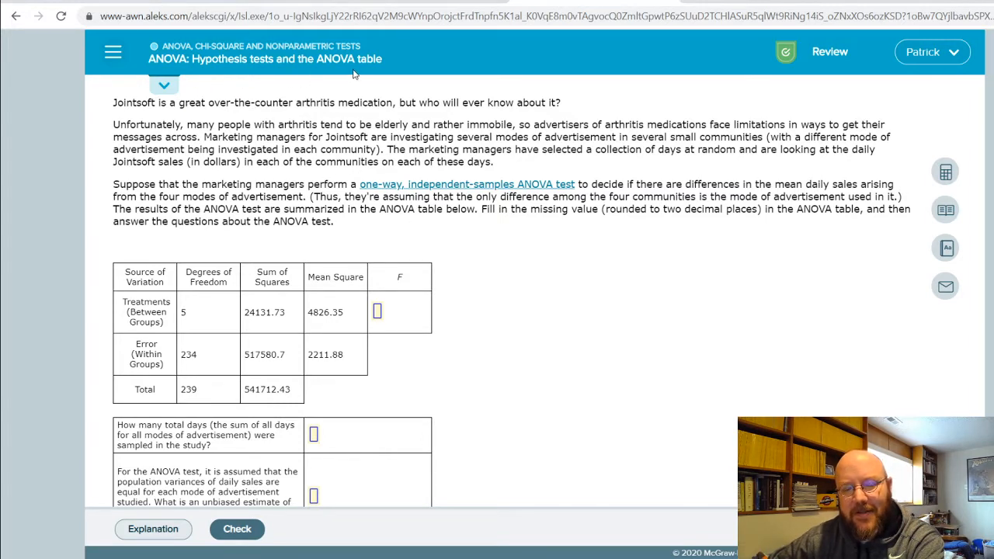
pyautogui.moveTo(665, 292)
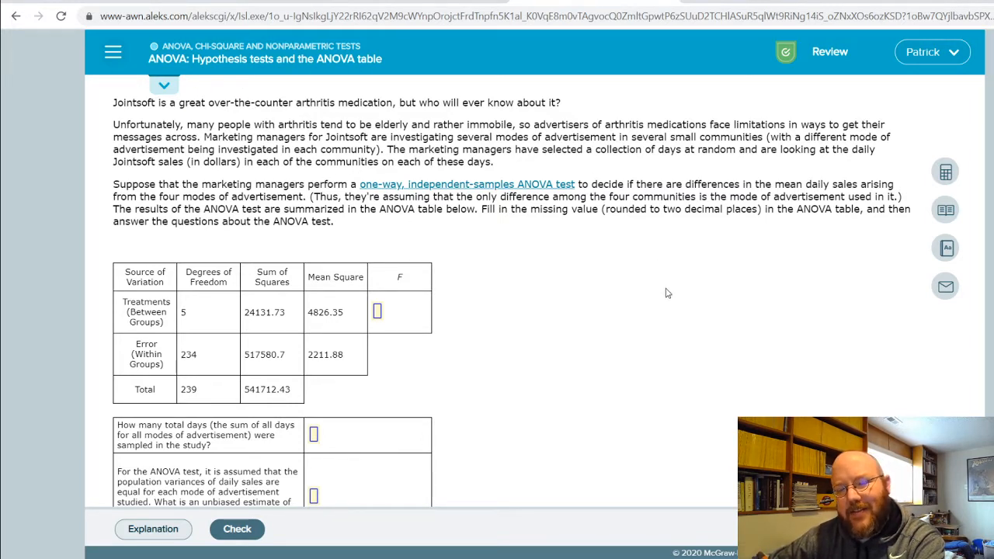
pyautogui.moveTo(640, 288)
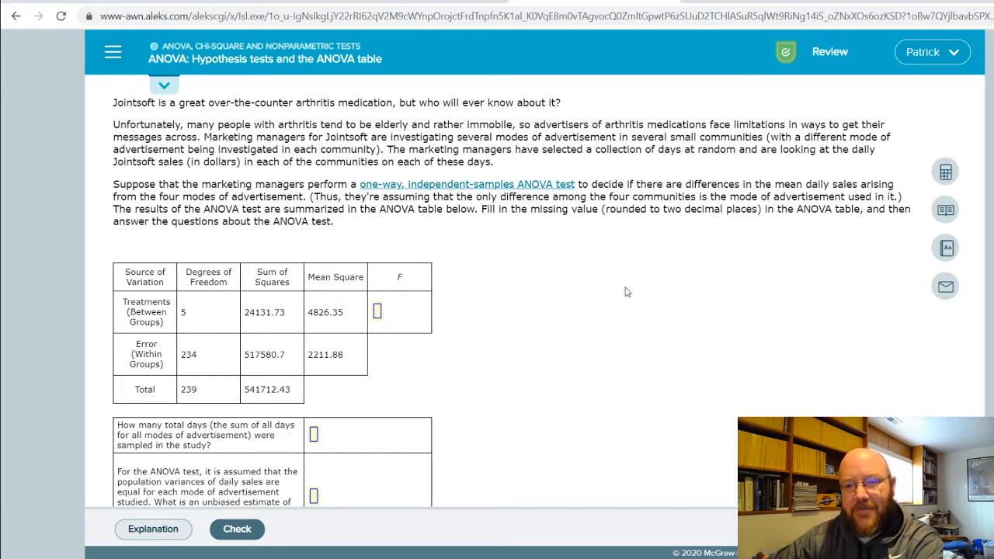
pyautogui.moveTo(233, 252)
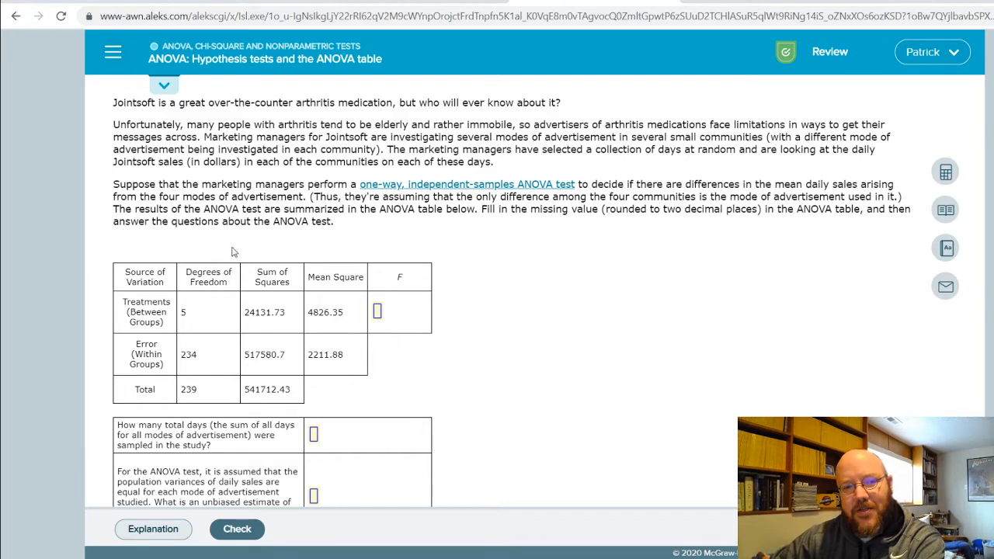
# Step: Review the ANOVA table and pick out the error mean square for the F ratio
pyautogui.scroll(-3)
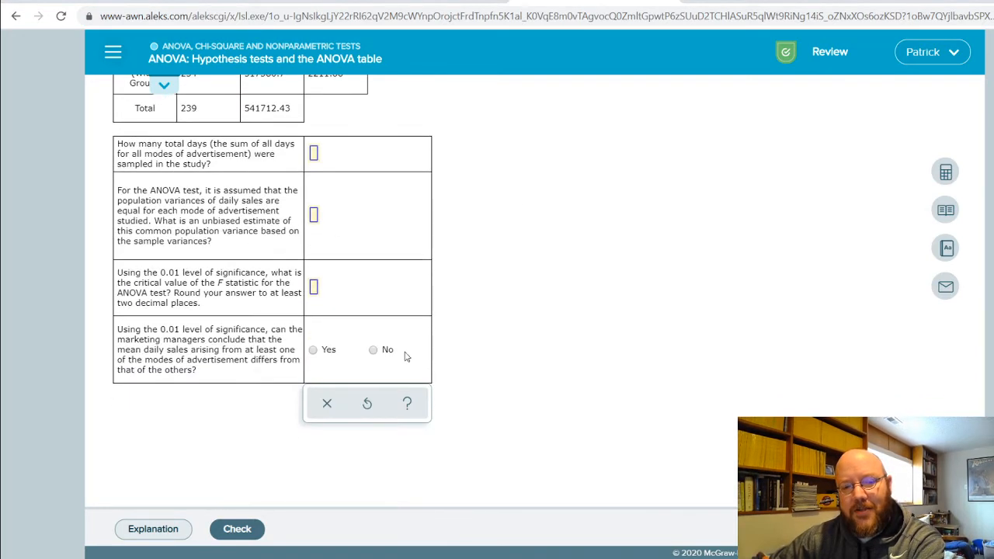
pyautogui.scroll(3)
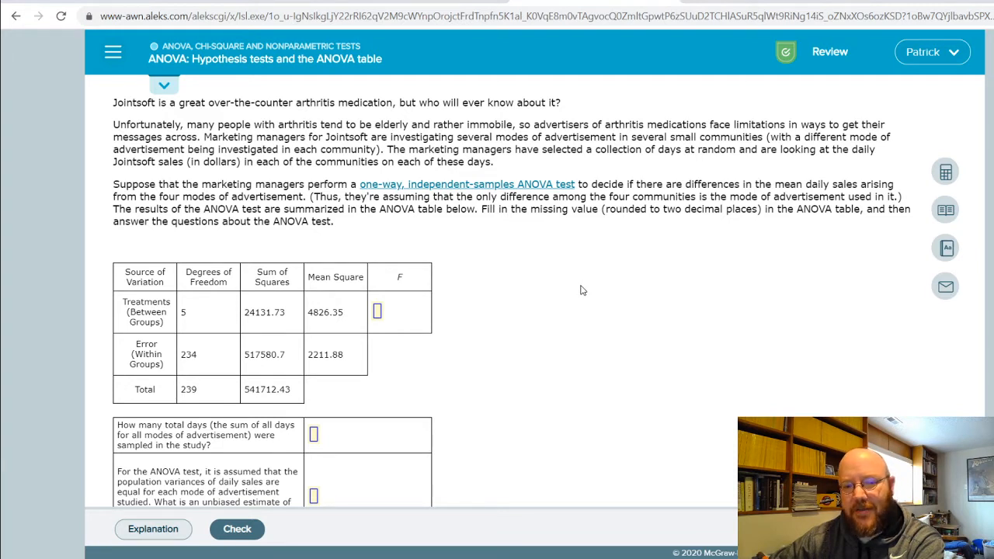
pyautogui.moveTo(584, 292)
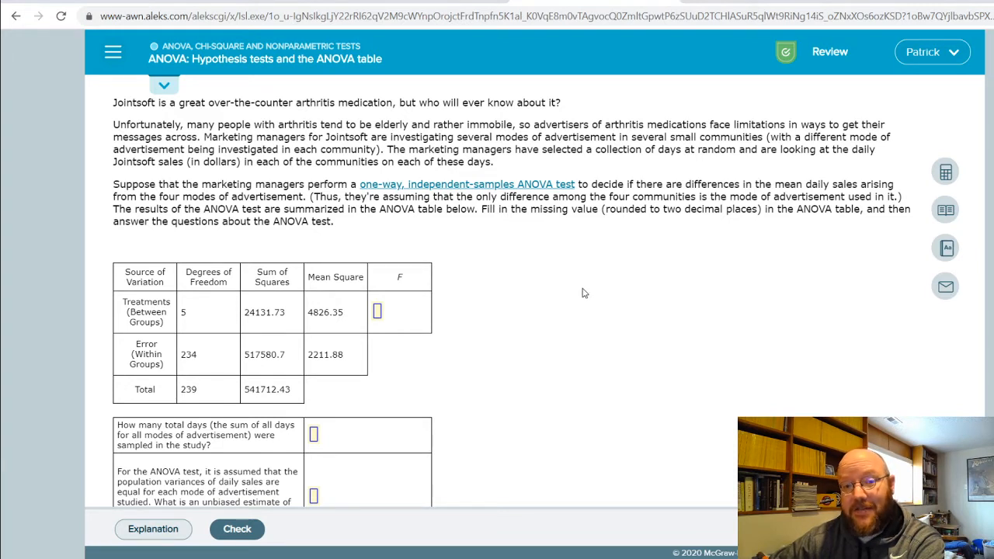
pyautogui.moveTo(584, 286)
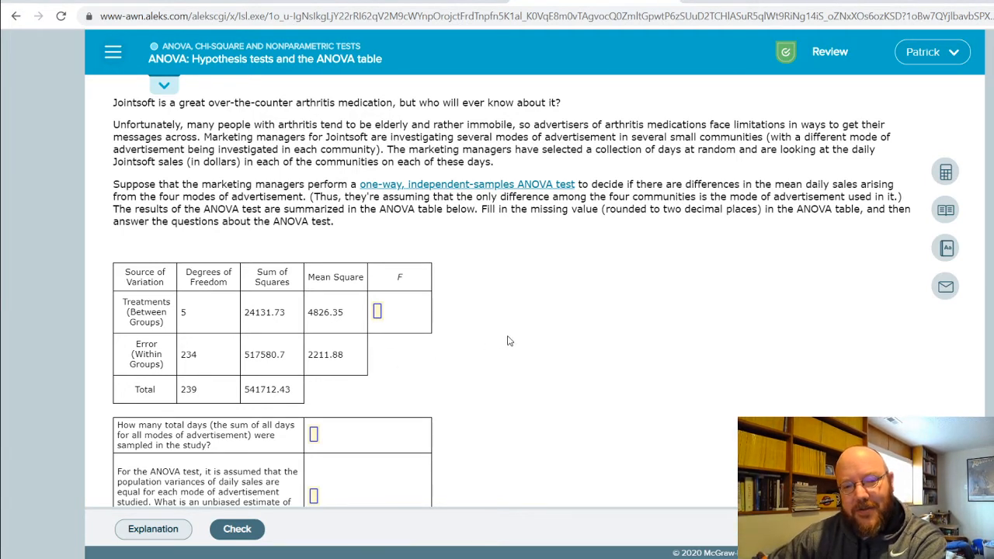
pyautogui.moveTo(519, 339)
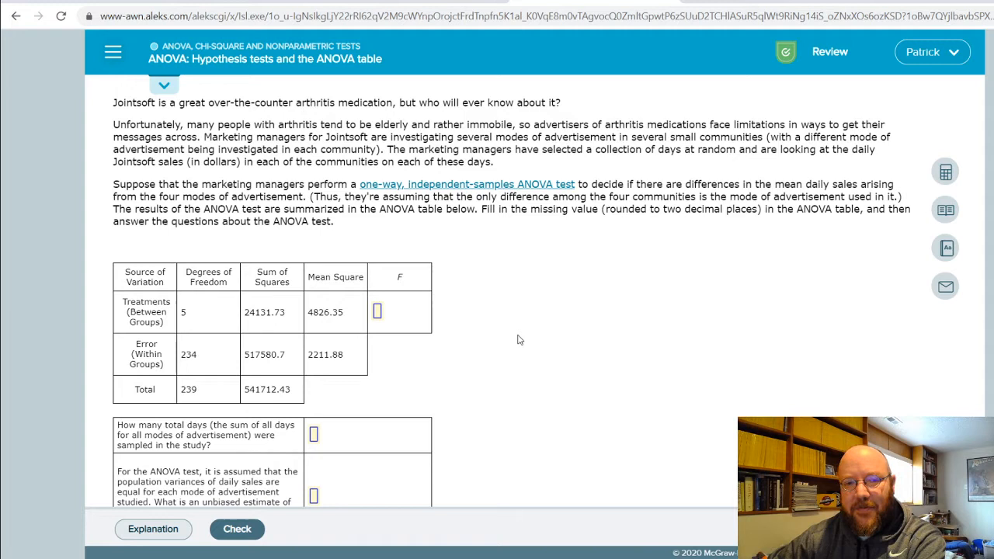
pyautogui.moveTo(396, 249)
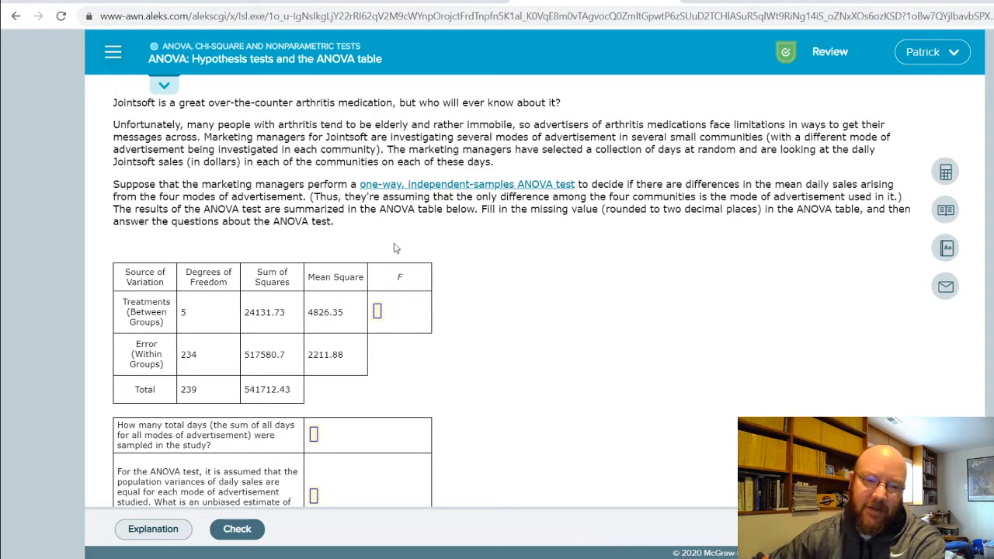
pyautogui.moveTo(431, 318)
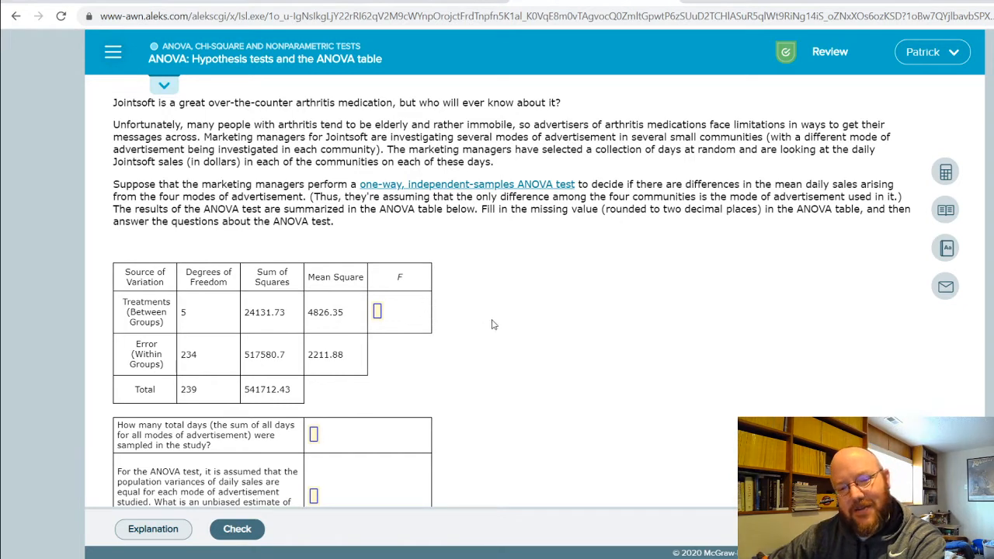
pyautogui.moveTo(500, 323)
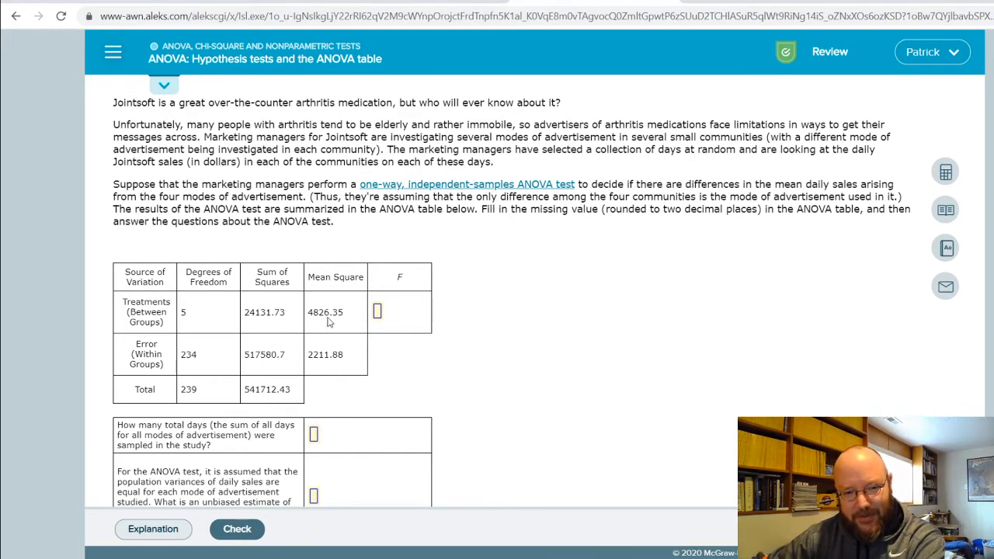
pyautogui.scroll(-3)
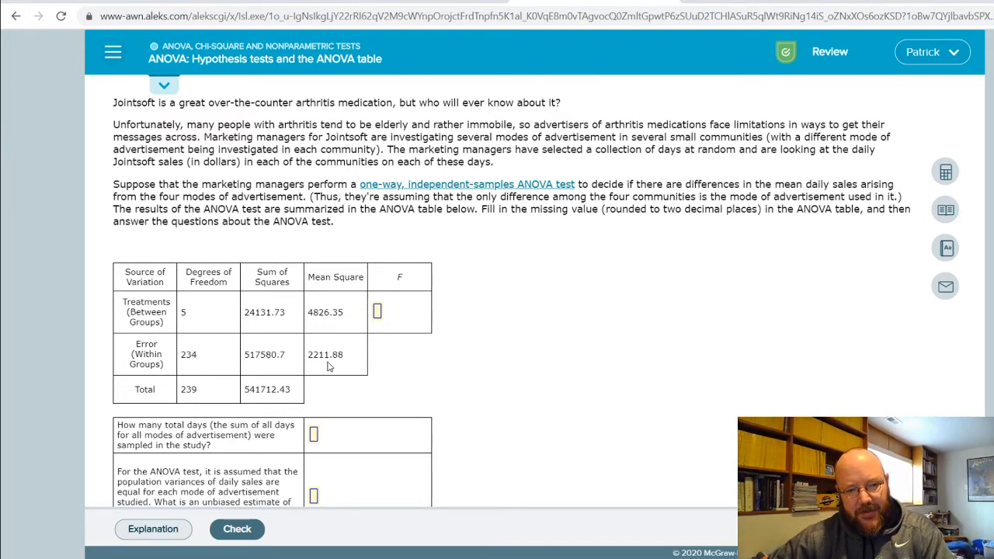
pyautogui.moveTo(314, 328)
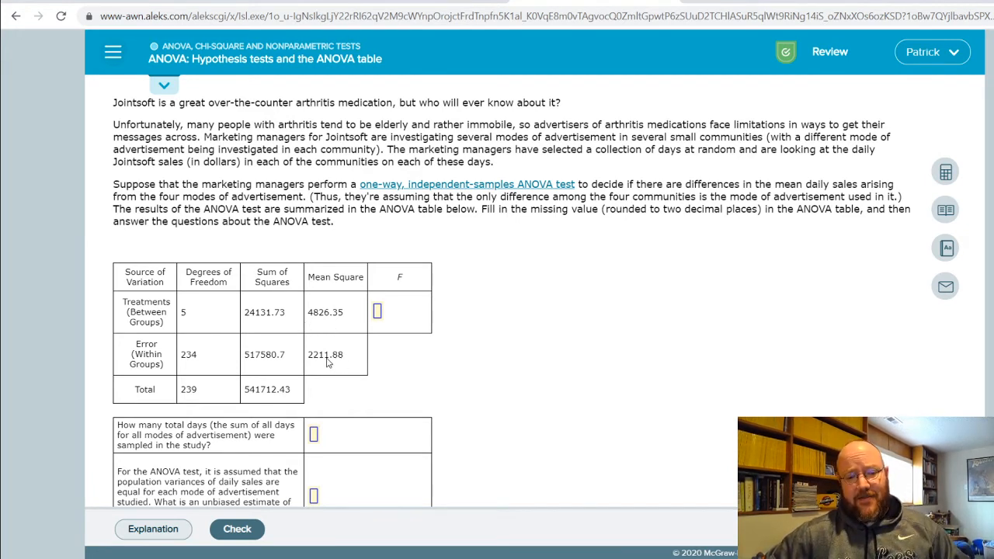
pyautogui.doubleClick(335, 276)
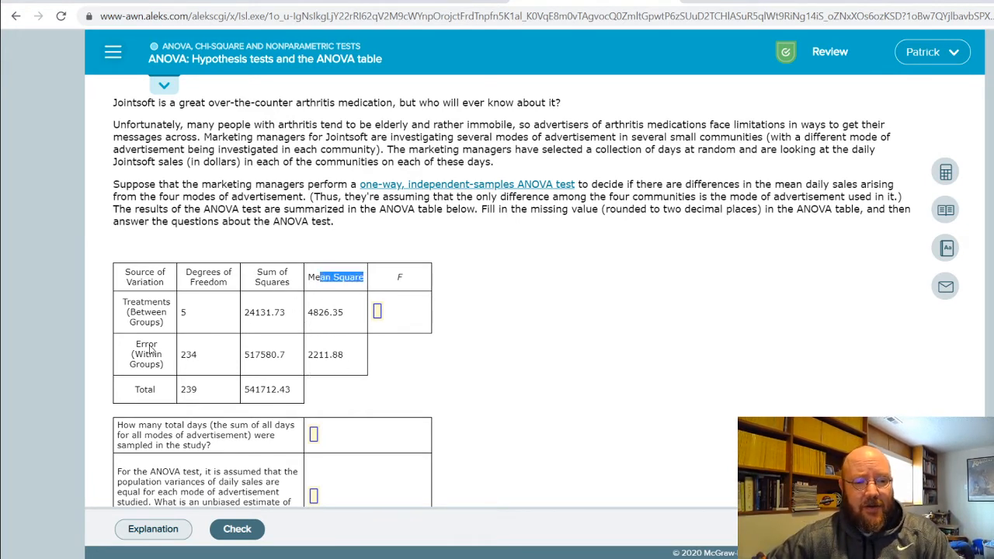
pyautogui.doubleClick(326, 355)
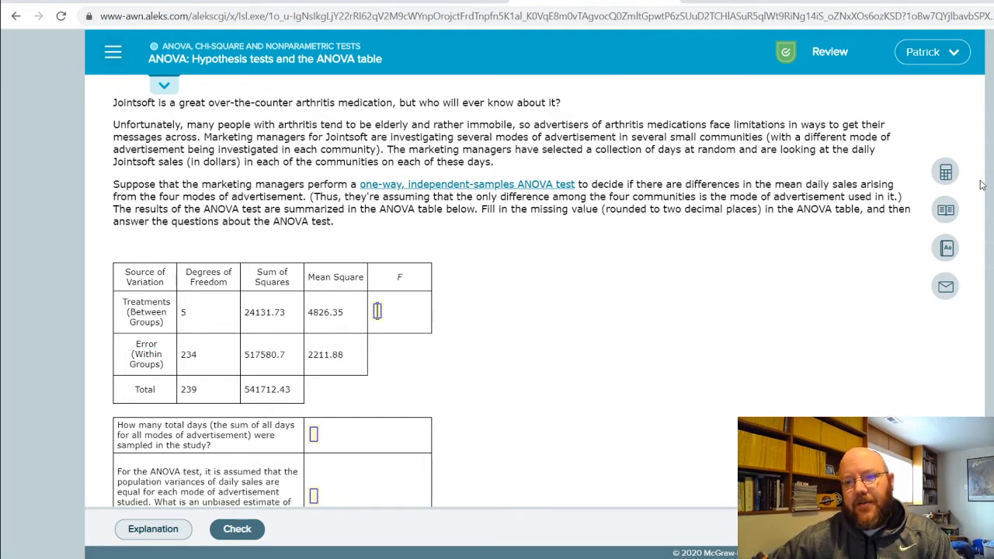
# Step: Compute 4826.35 ÷ 2211.88 in the calculator and enter the F statistic 2.182
pyautogui.click(945, 171)
pyautogui.write('4826.35')
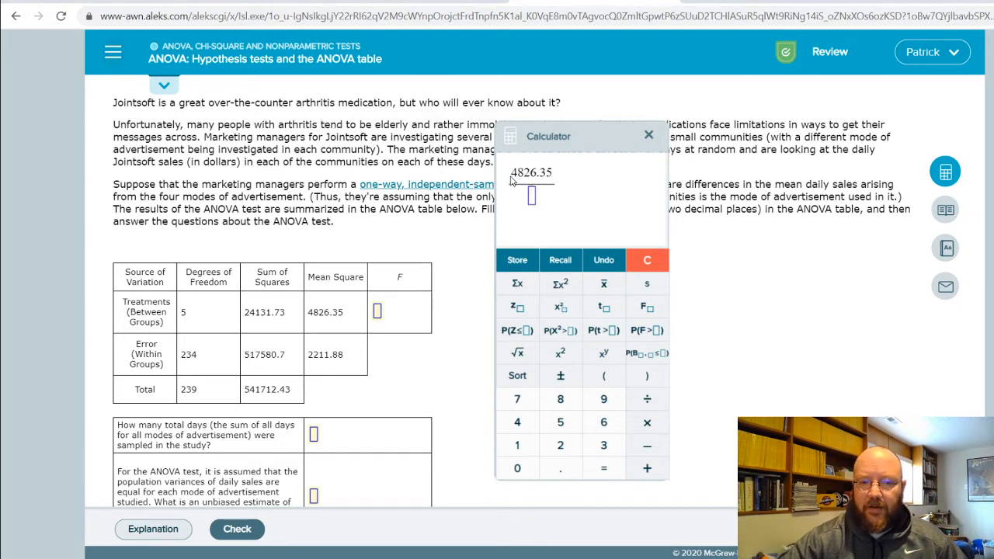
pyautogui.write('221')
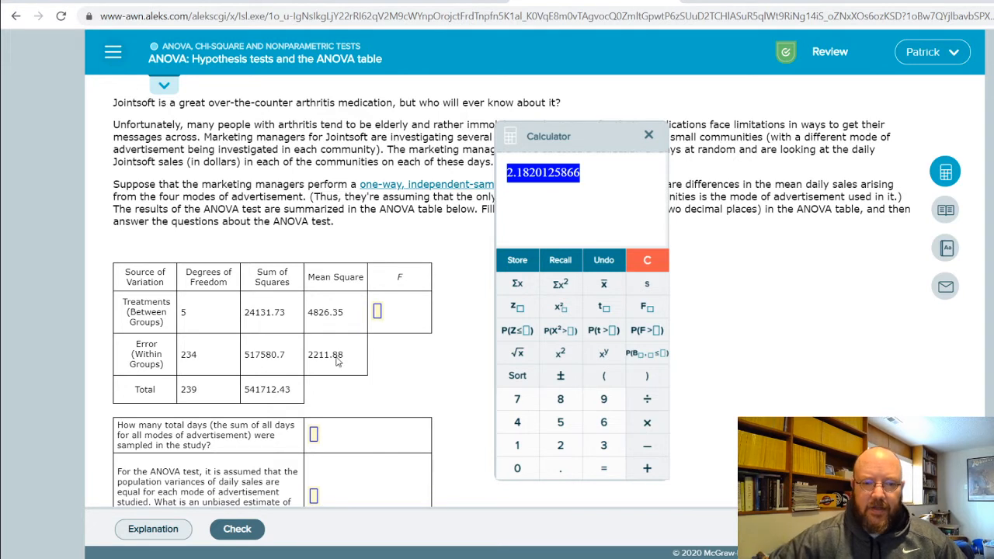
pyautogui.click(378, 310)
pyautogui.write('2.182')
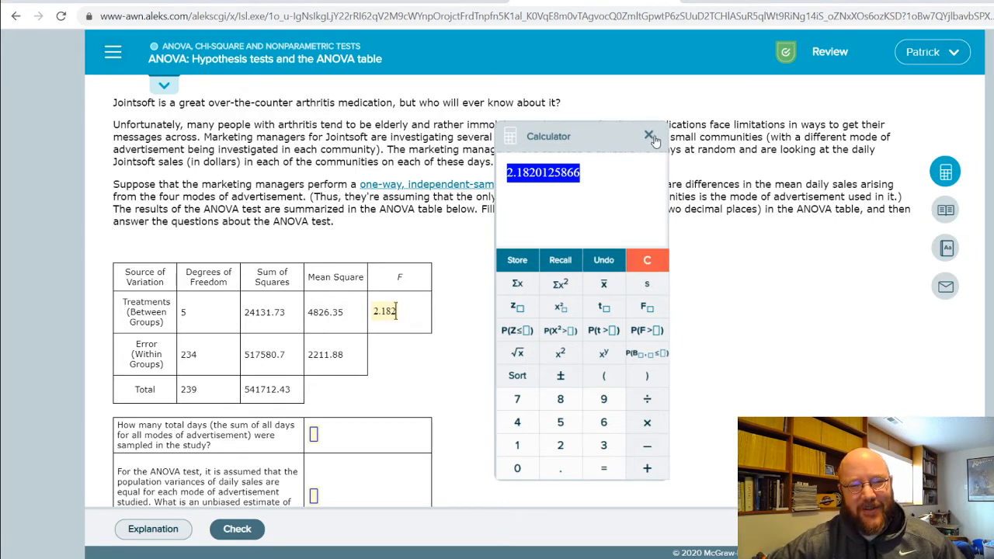
pyautogui.click(649, 136)
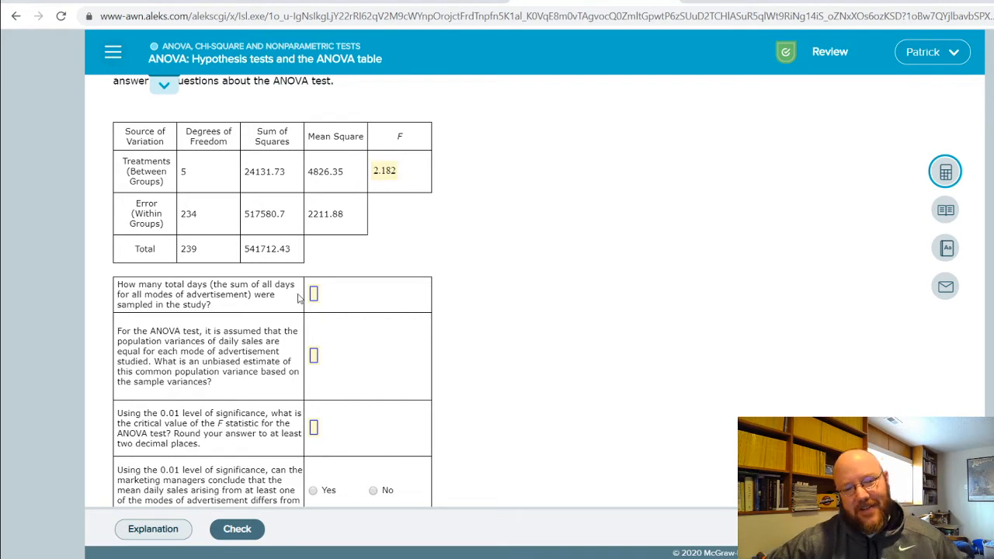
pyautogui.moveTo(302, 256)
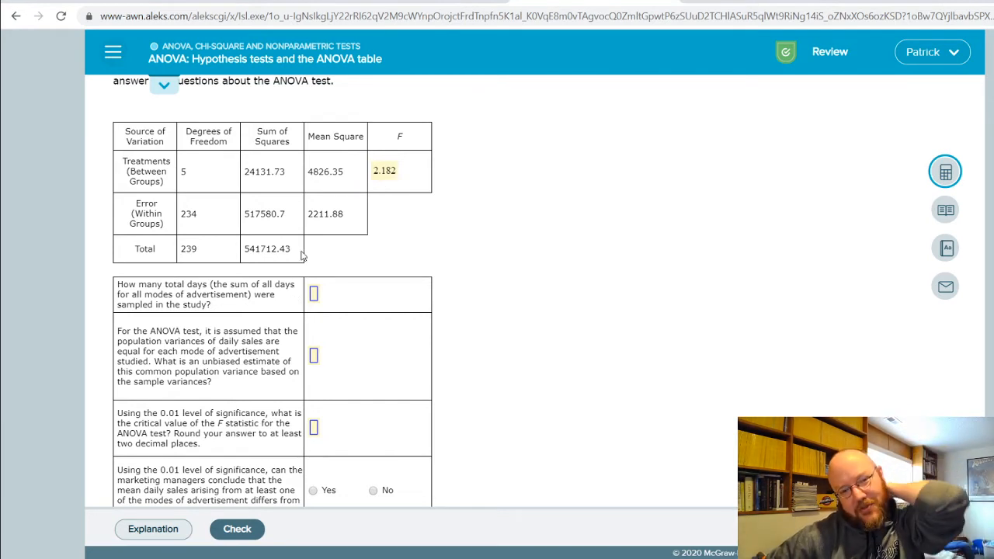
pyautogui.moveTo(512, 304)
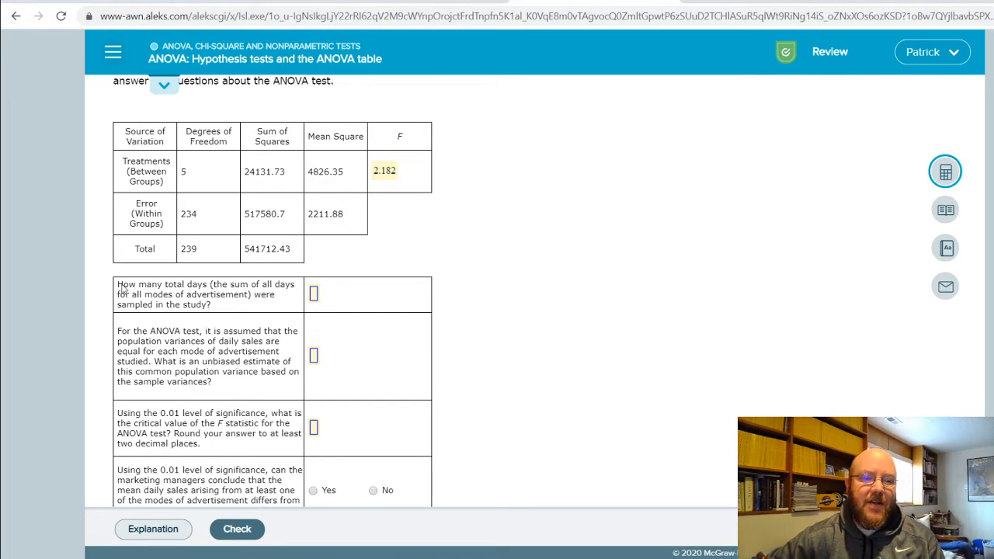
# Step: Pick out the error degrees of freedom 234 and reopen the calculator showing the F ratio
pyautogui.moveTo(118, 284); pyautogui.dragTo(210, 305)
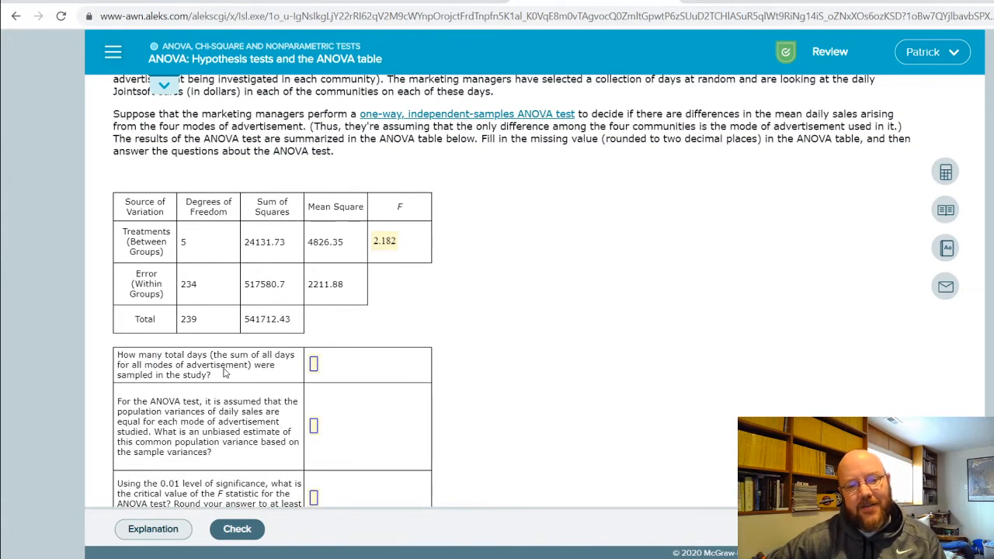
pyautogui.doubleClick(190, 282)
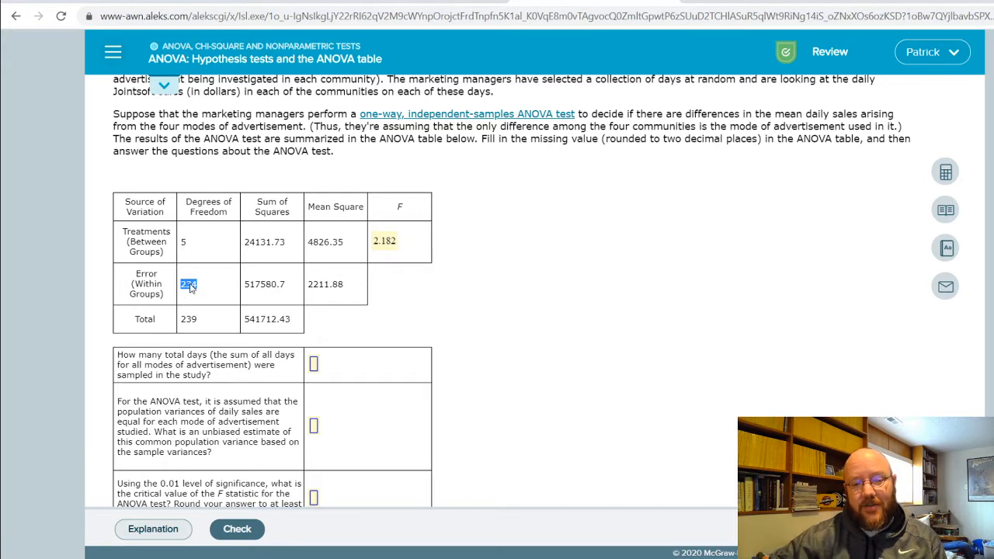
pyautogui.write('234')
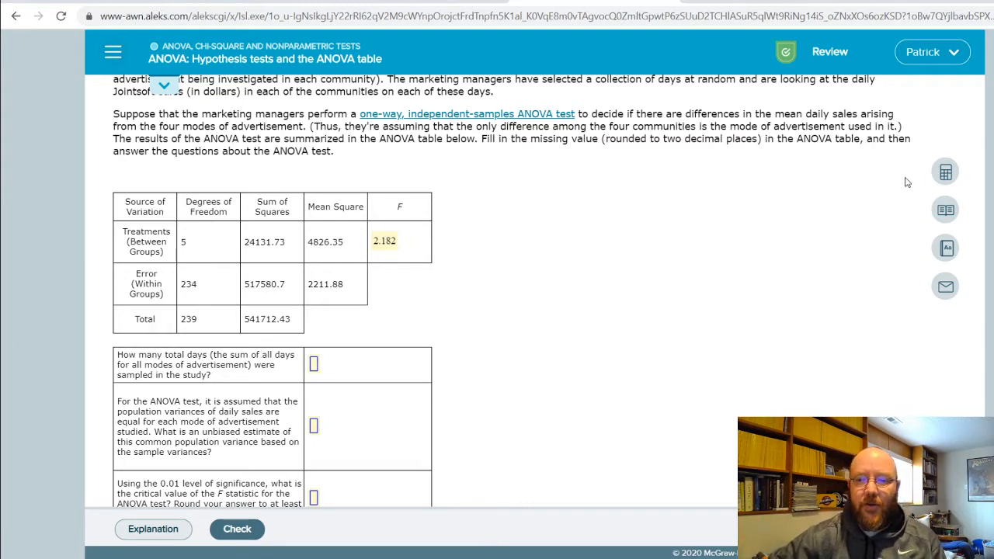
pyautogui.click(944, 171)
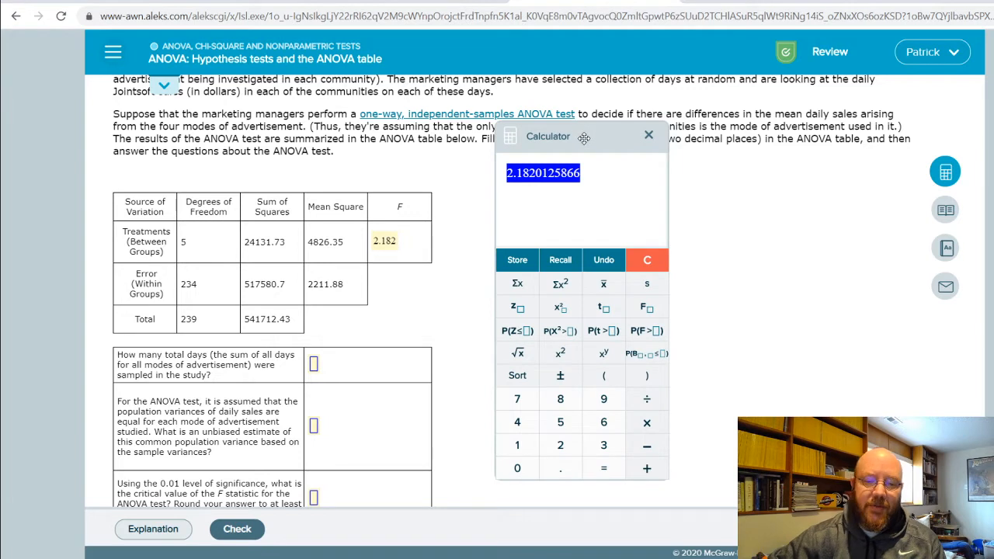
# Step: Add 1 to the total degrees of freedom and answer 240 total days sampled, then close the calculator
pyautogui.click(646, 261)
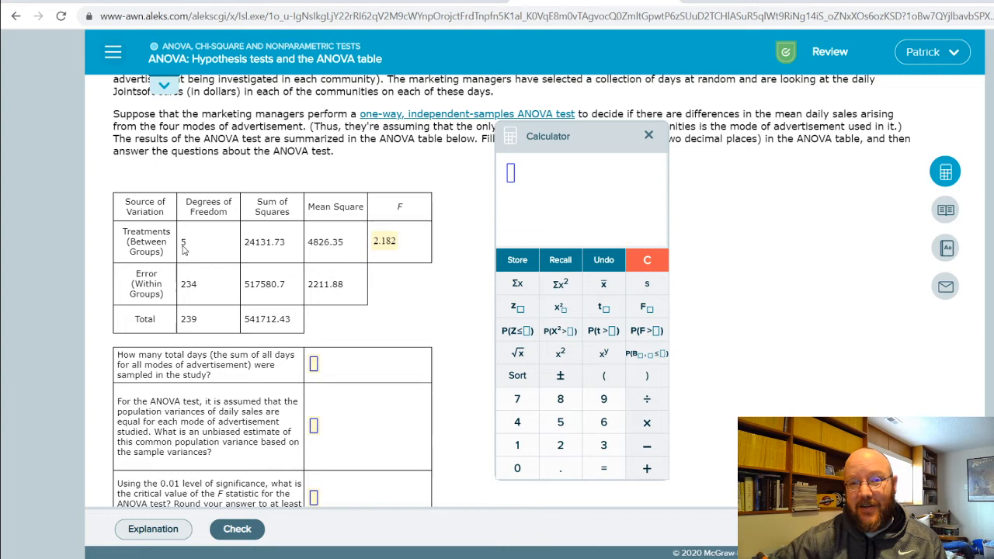
pyautogui.moveTo(190, 242)
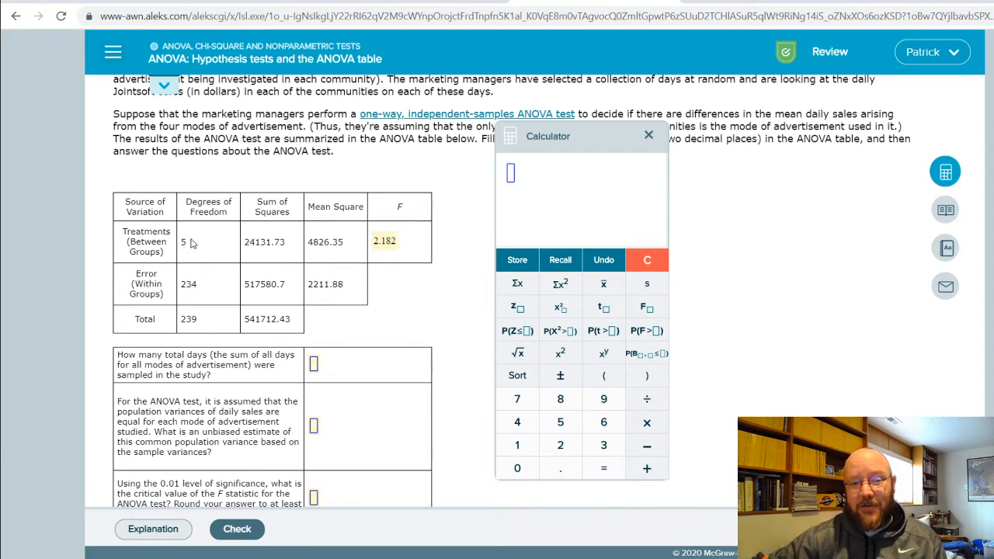
pyautogui.moveTo(193, 193)
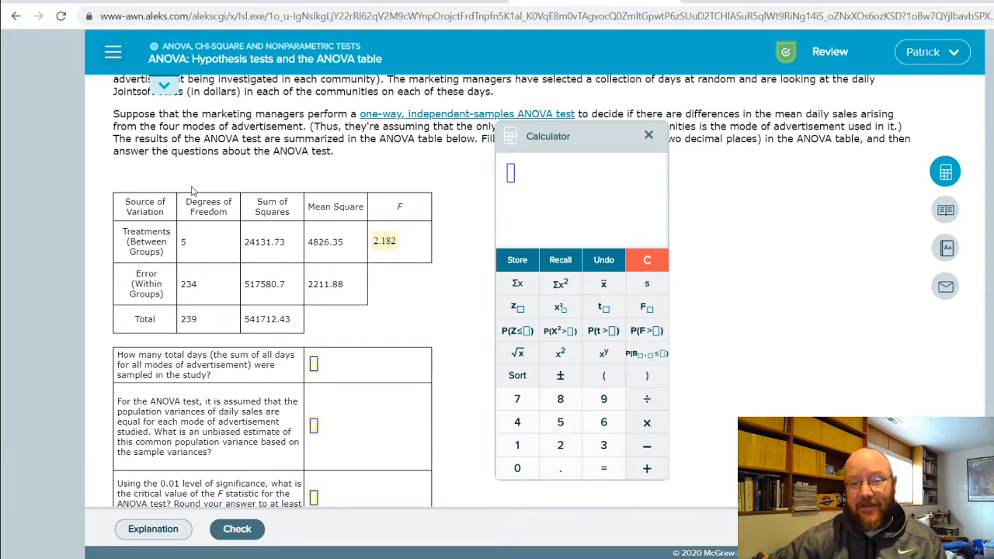
pyautogui.moveTo(195, 250)
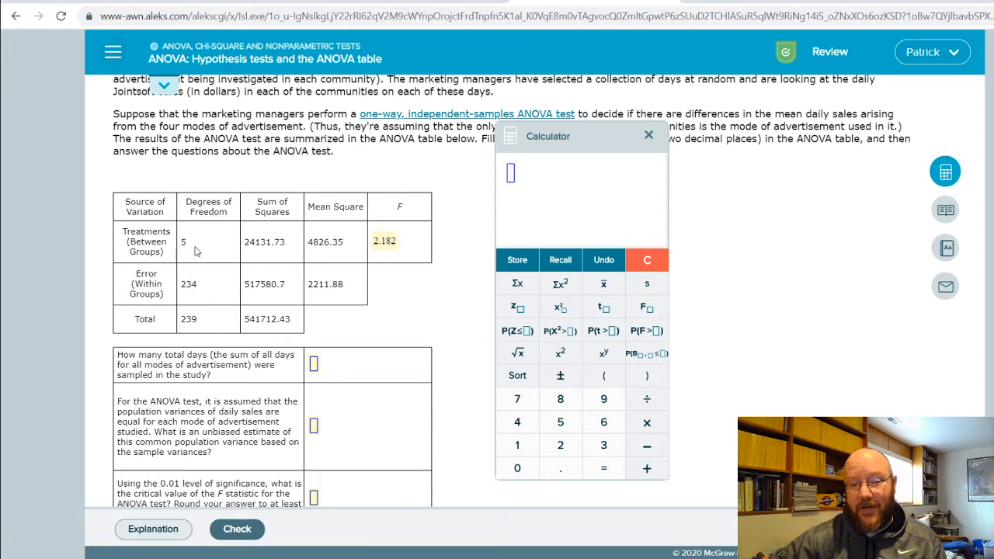
pyautogui.moveTo(199, 295)
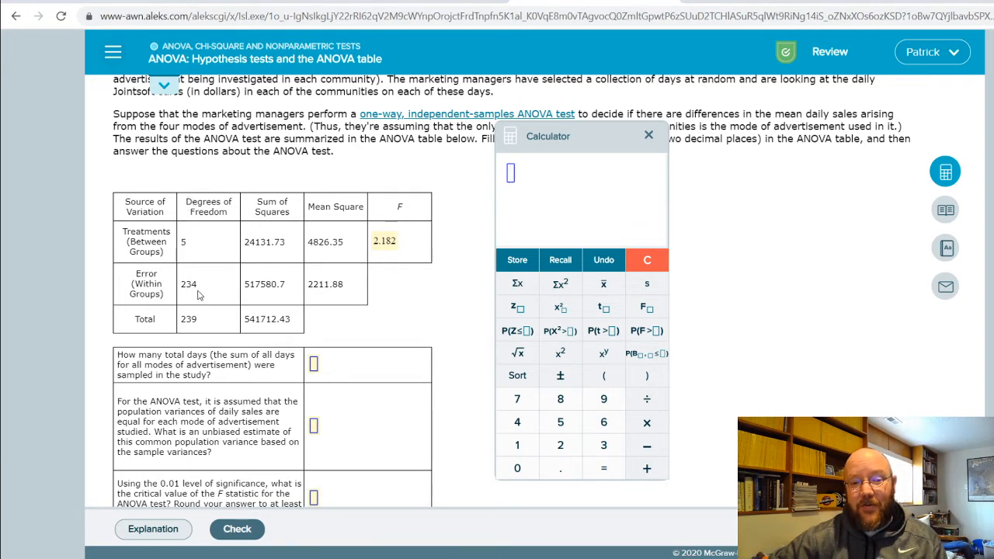
pyautogui.doubleClick(190, 283)
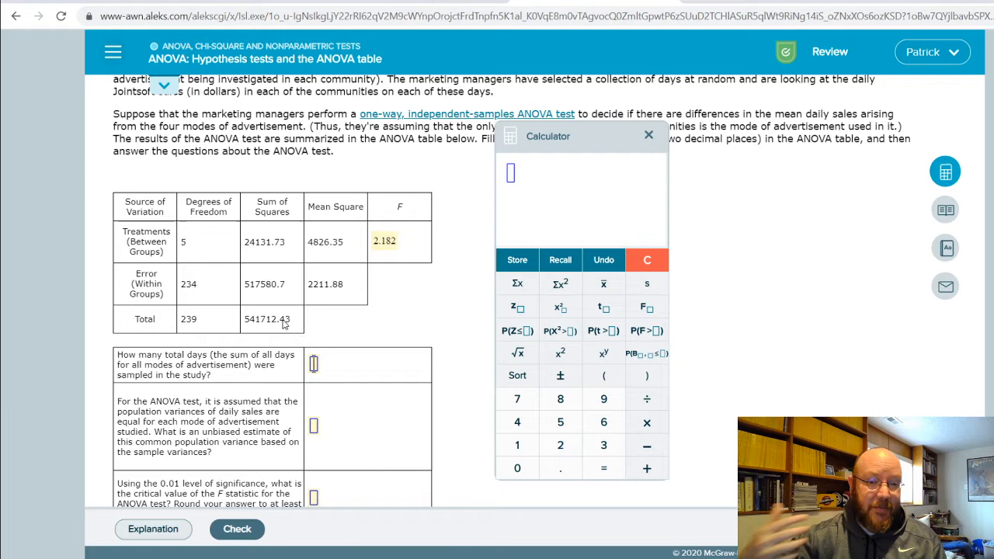
pyautogui.moveTo(179, 291)
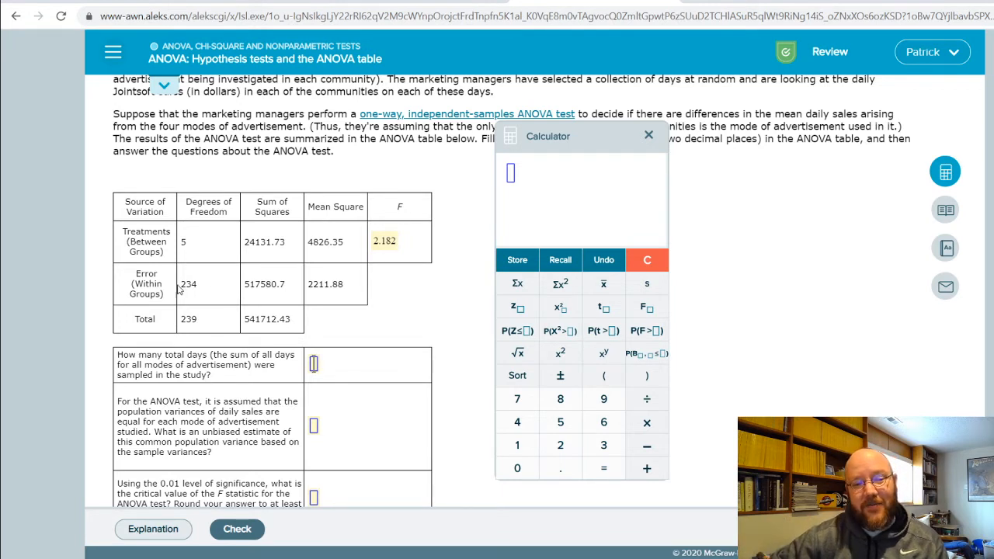
pyautogui.doubleClick(187, 283)
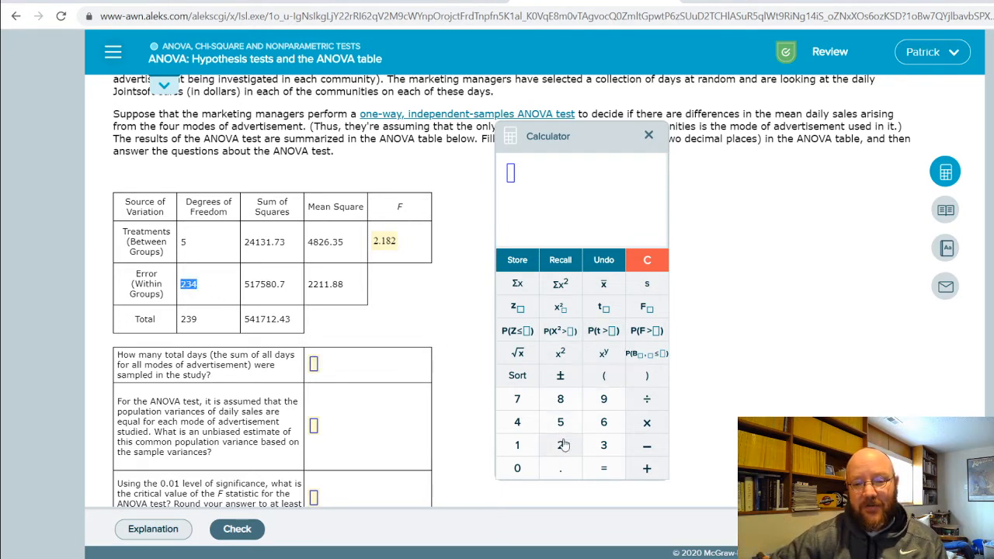
pyautogui.click(646, 444)
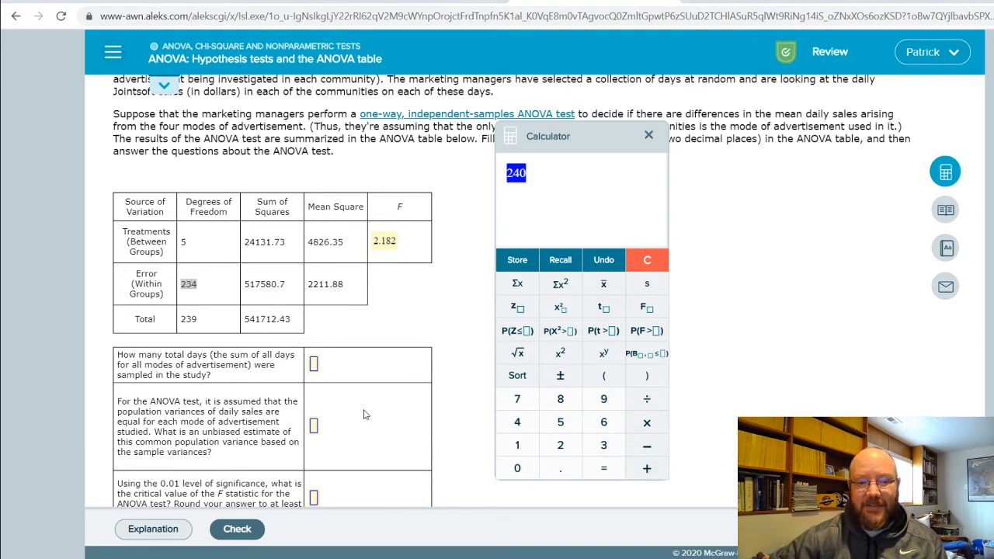
pyautogui.write('240')
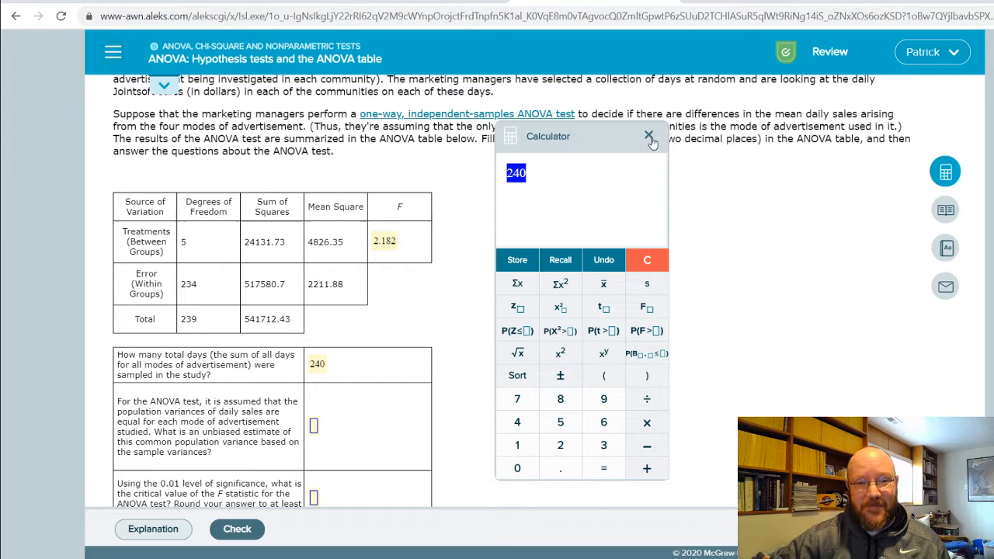
pyautogui.click(649, 137)
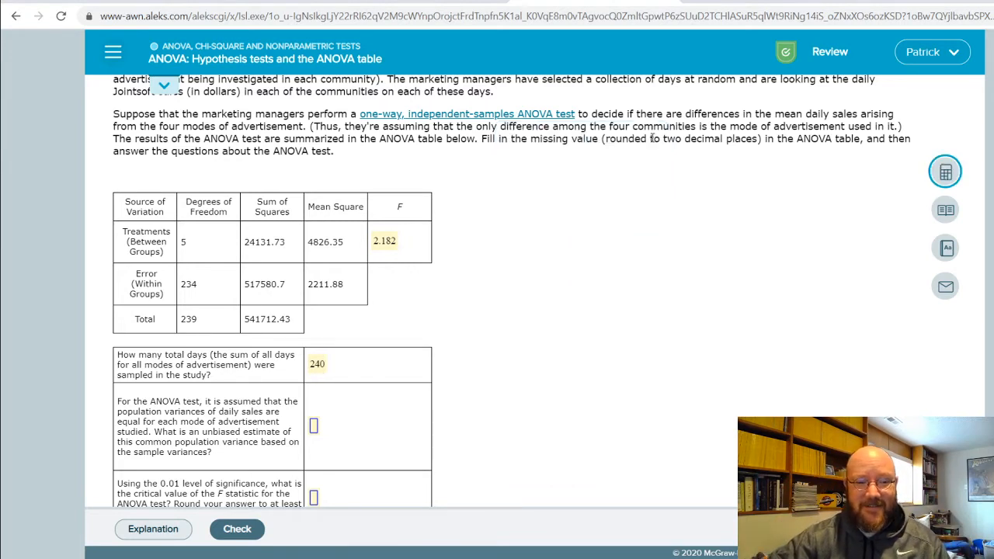
pyautogui.moveTo(491, 259)
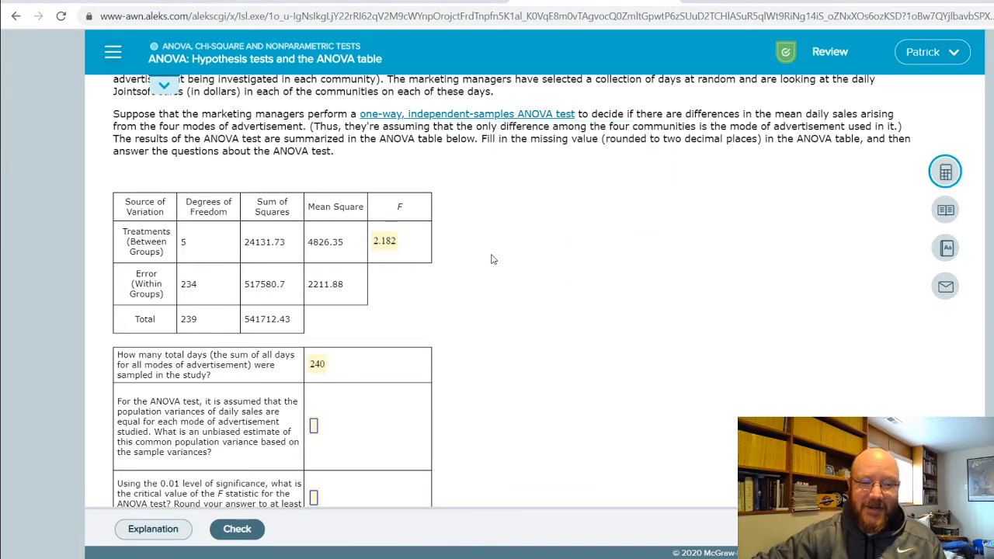
# Step: Enter the error mean square 2211.88 as the estimate of the common population variance
pyautogui.scroll(-3)
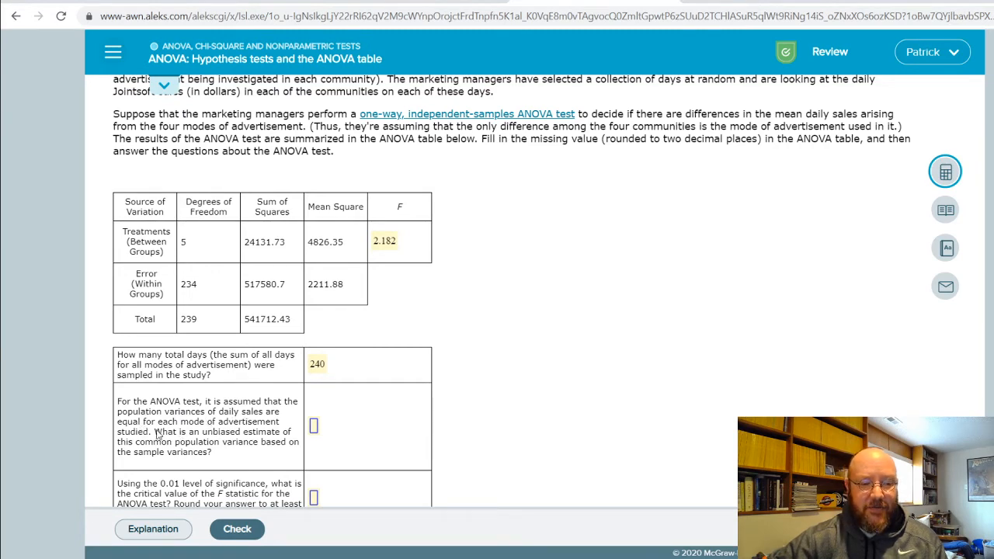
pyautogui.scroll(-3)
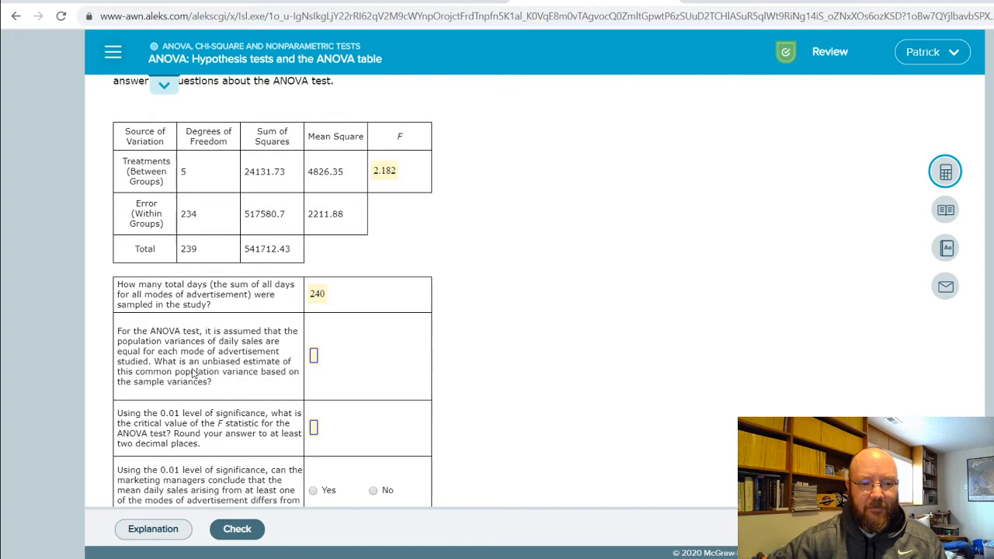
pyautogui.moveTo(152, 371); pyautogui.dragTo(186, 371)
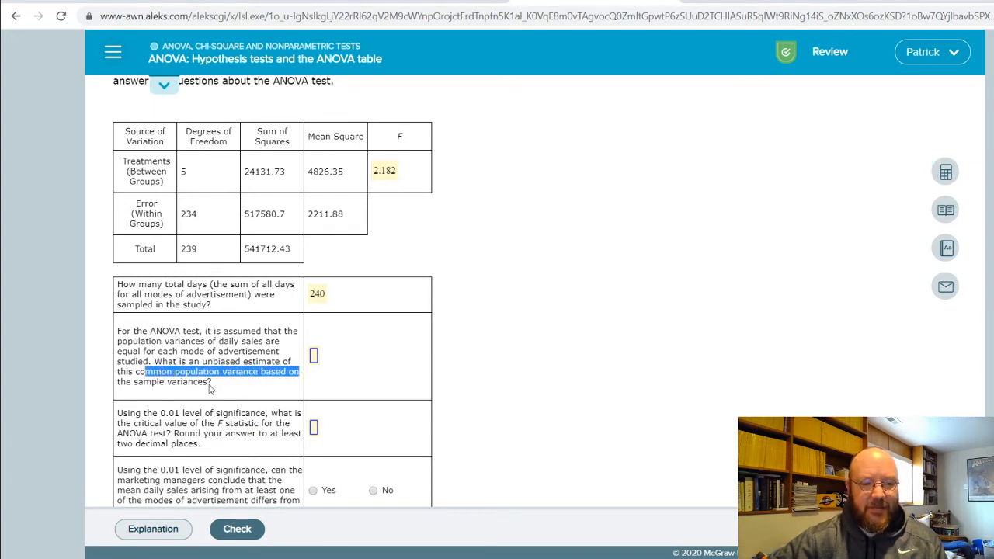
pyautogui.moveTo(210, 371); pyautogui.dragTo(118, 382)
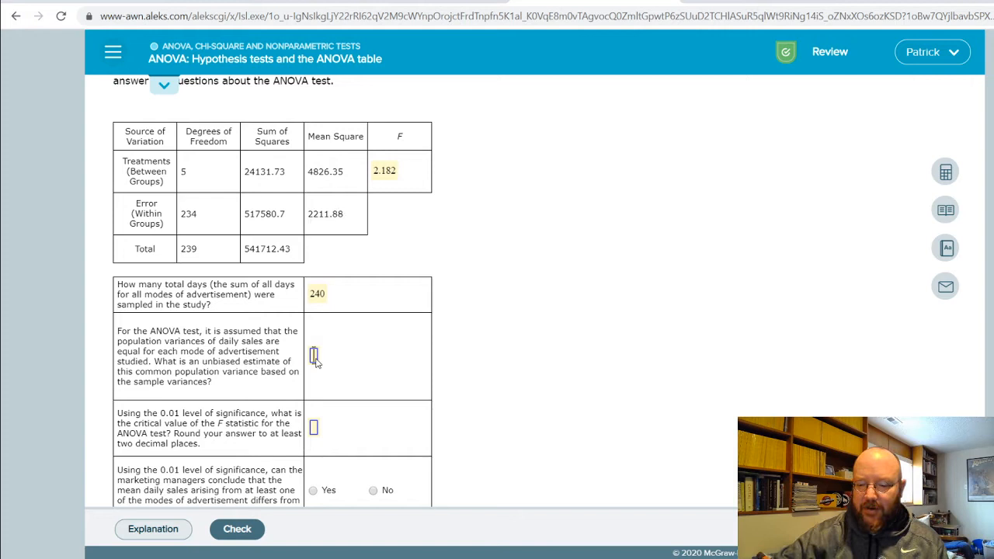
pyautogui.write('2211.88')
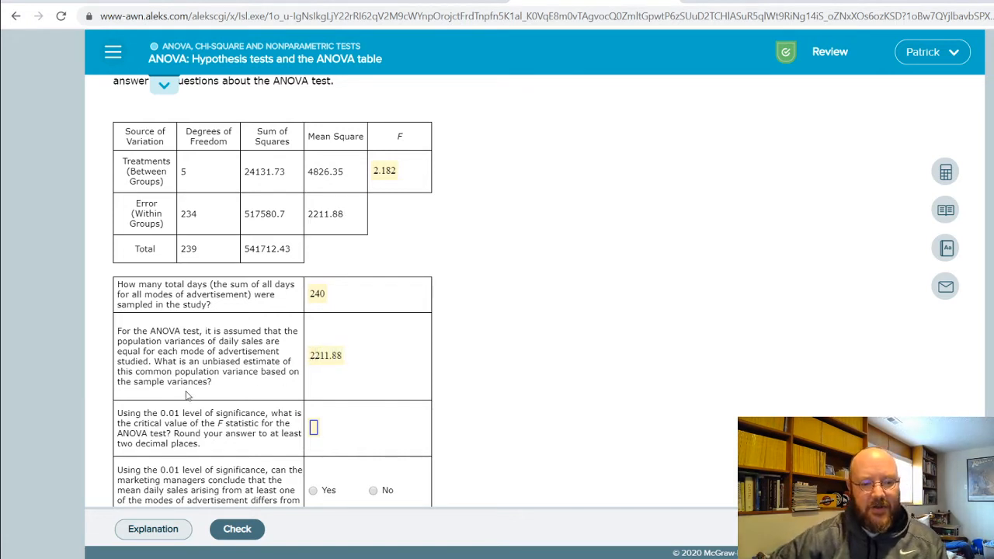
pyautogui.doubleClick(187, 382)
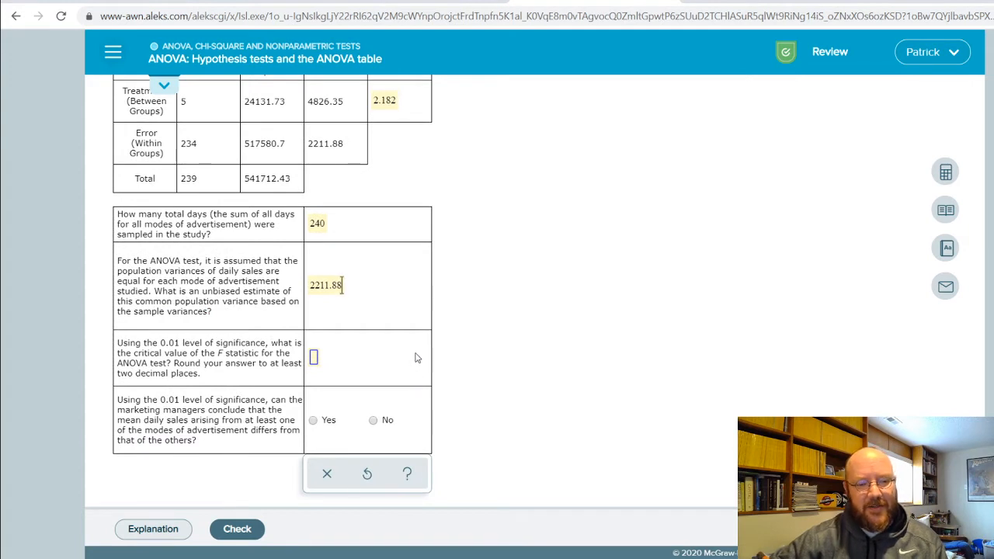
pyautogui.moveTo(216, 359)
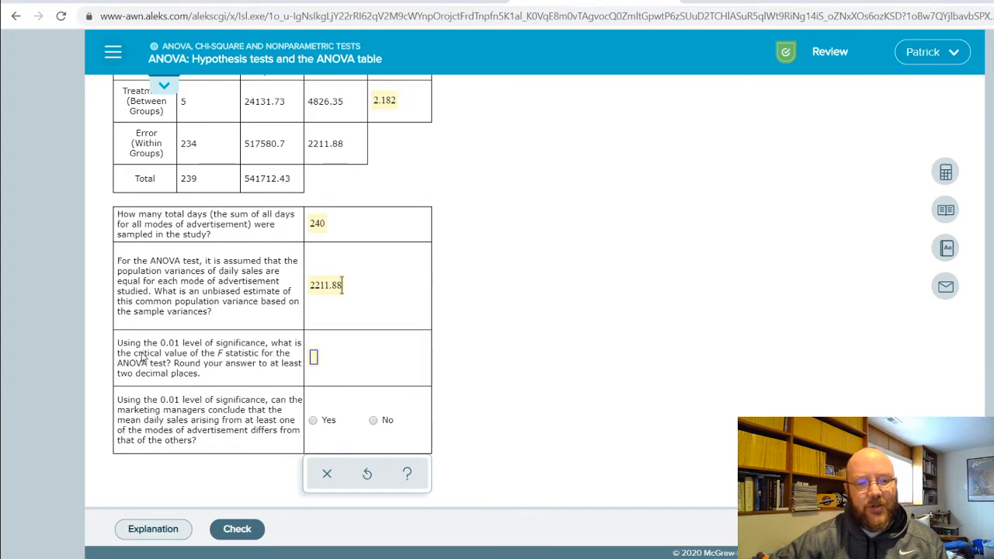
# Step: Set up the F critical value function in the calculator with 0.01 and 5, 234 degrees of freedom
pyautogui.moveTo(137, 354); pyautogui.dragTo(273, 354)
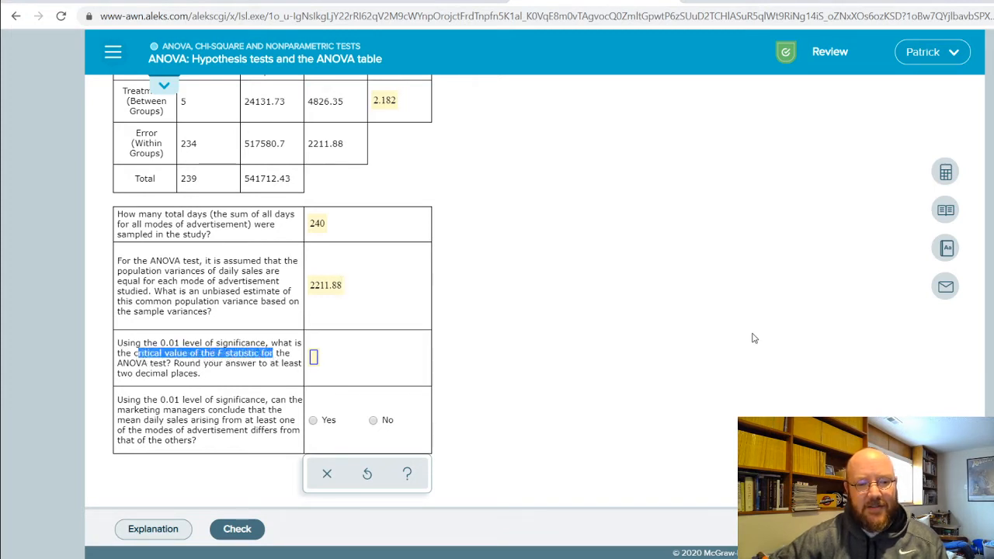
pyautogui.click(944, 170)
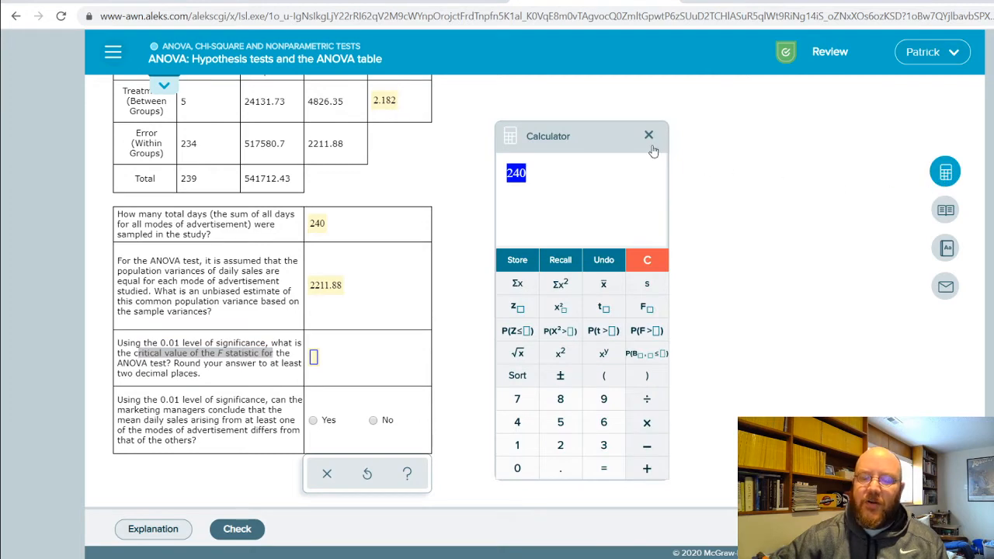
pyautogui.click(646, 260)
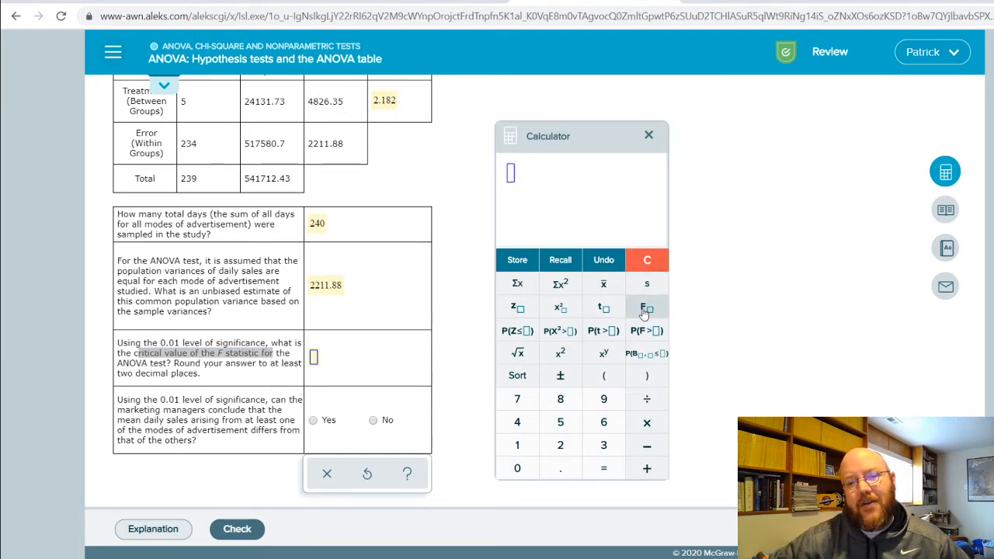
pyautogui.click(646, 307)
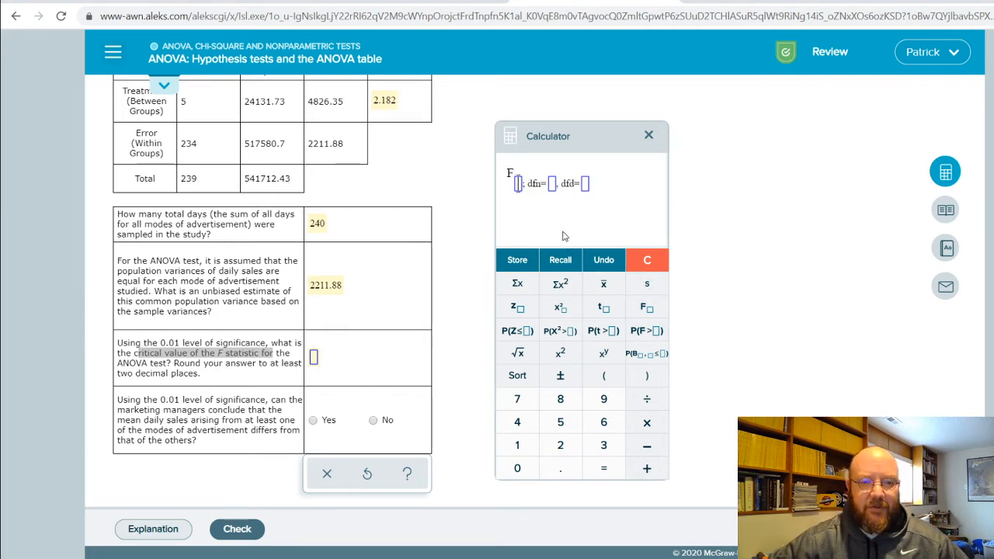
pyautogui.moveTo(517, 261)
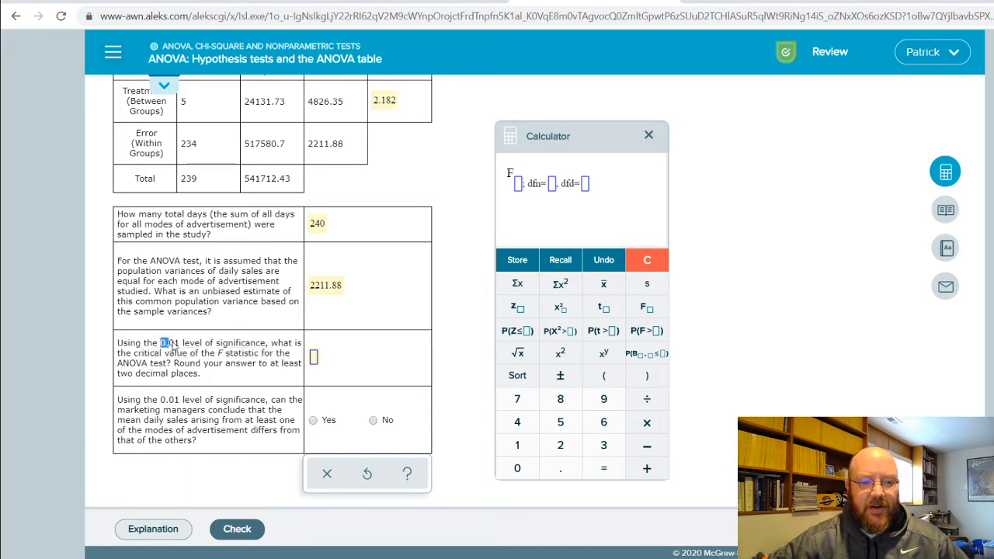
pyautogui.doubleClick(169, 343)
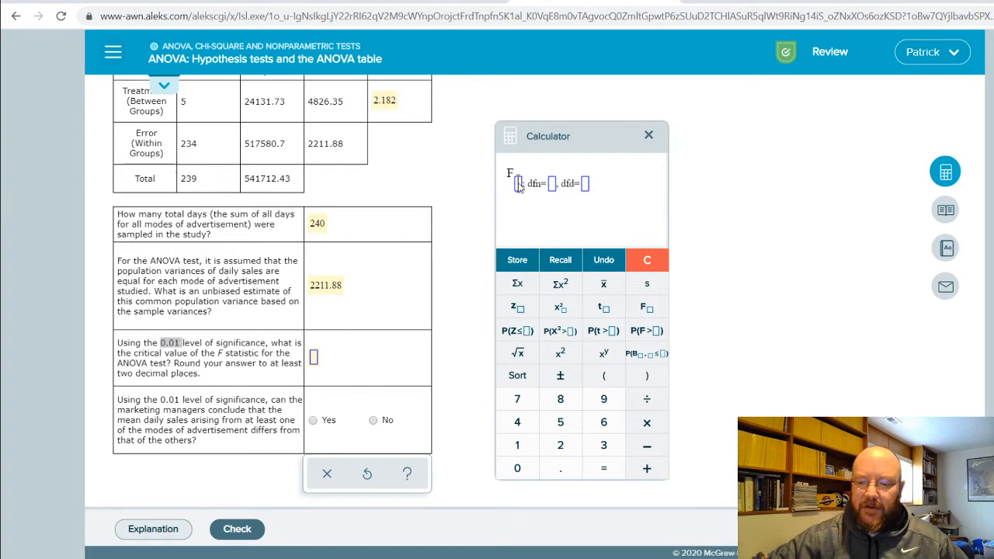
pyautogui.write('.01;')
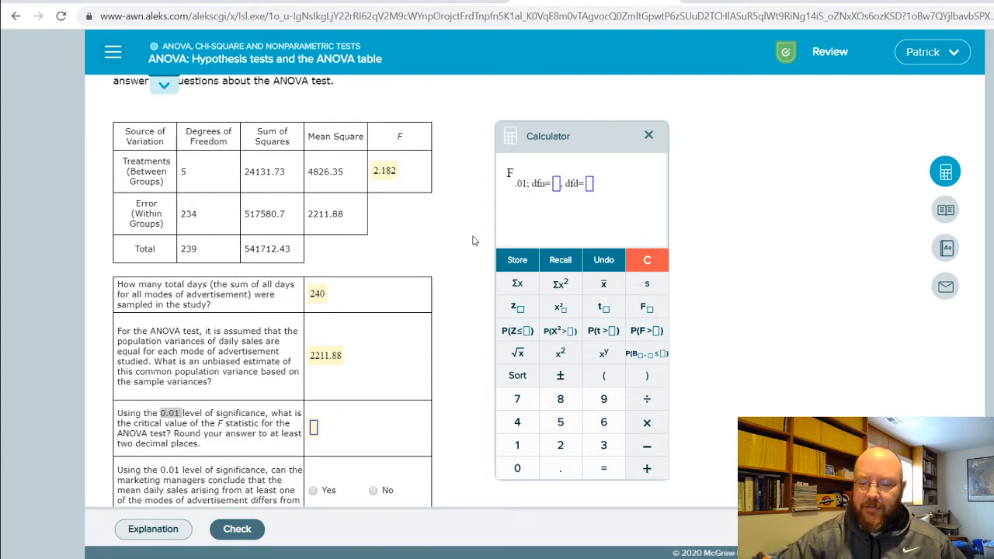
pyautogui.write('5')
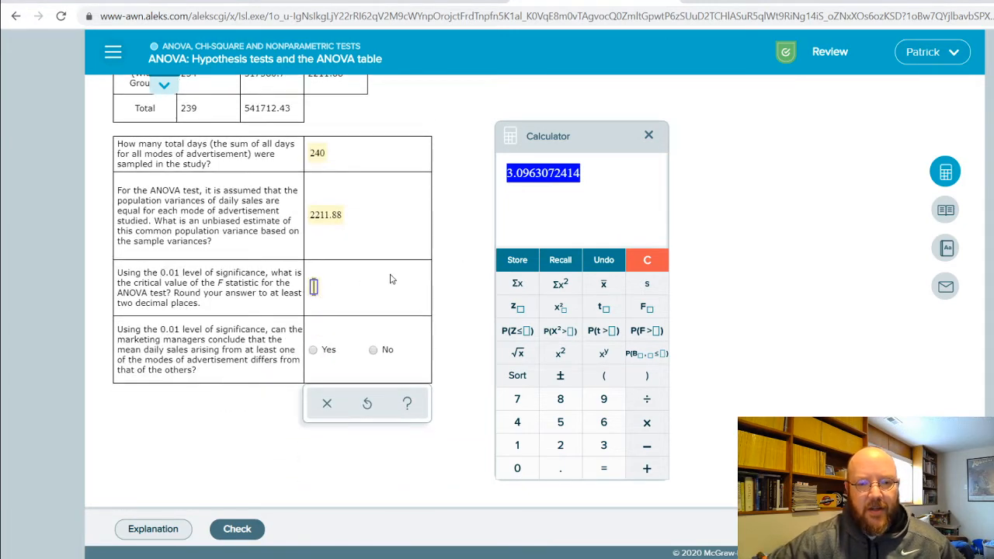
# Step: Enter the critical F value at the 0.01 level as 3.10
pyautogui.write('3.09')
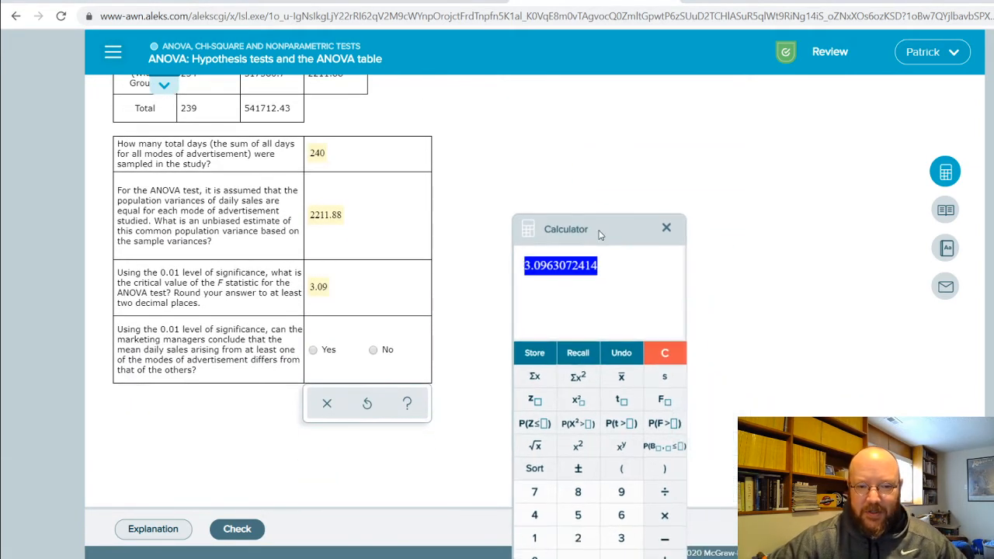
pyautogui.write('3.10')
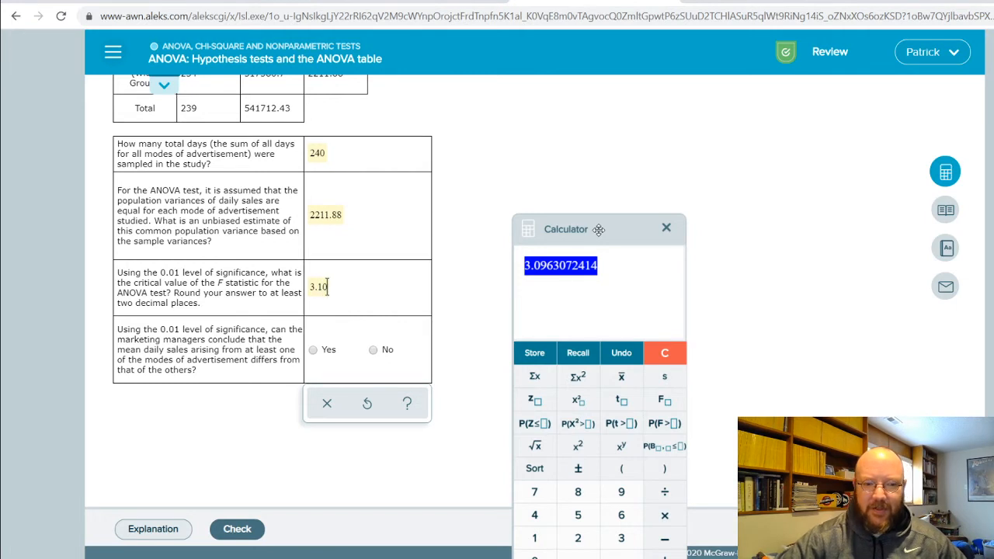
pyautogui.moveTo(438, 312)
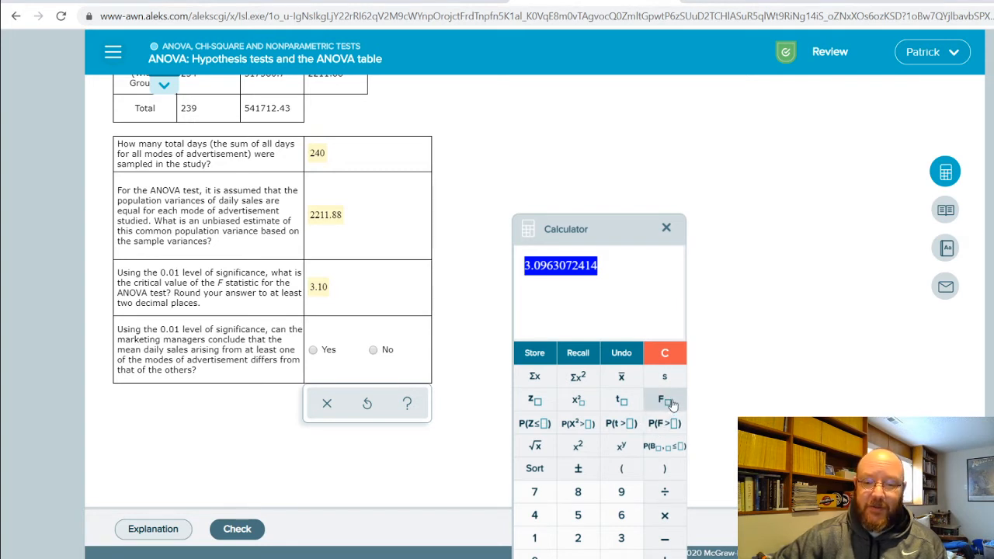
pyautogui.click(665, 352)
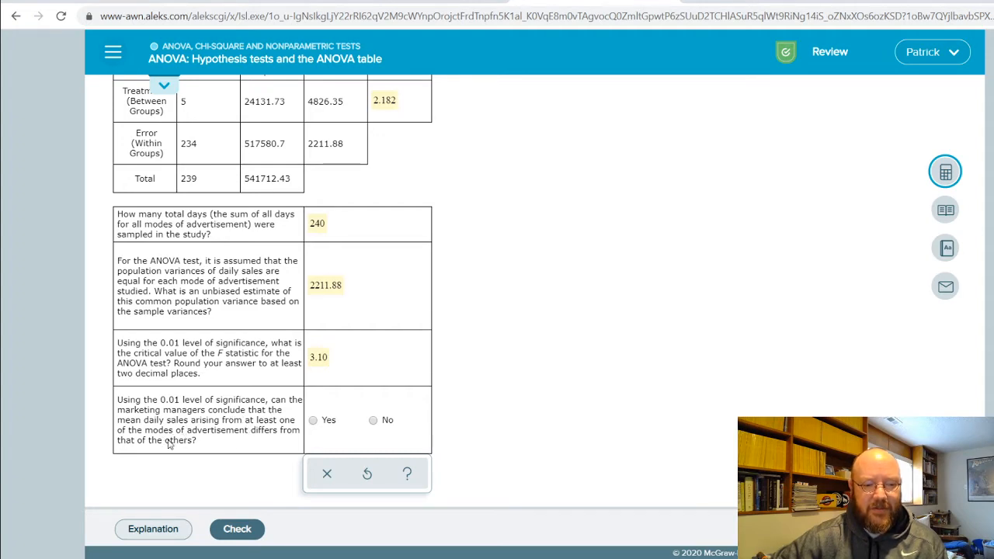
# Step: Answer No: 2.182 is below the 3.10 critical value, so mean sales do not differ
pyautogui.scroll(3)
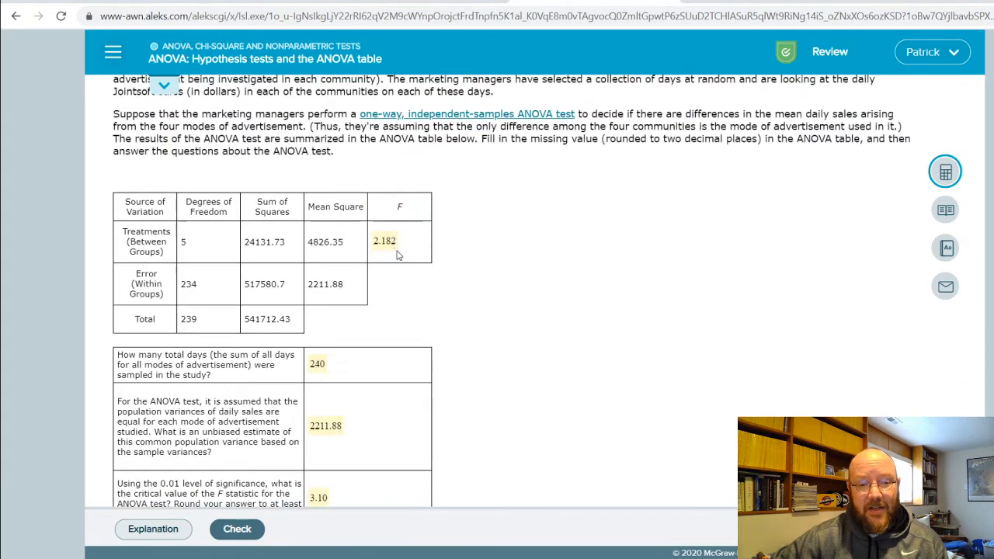
pyautogui.scroll(-3)
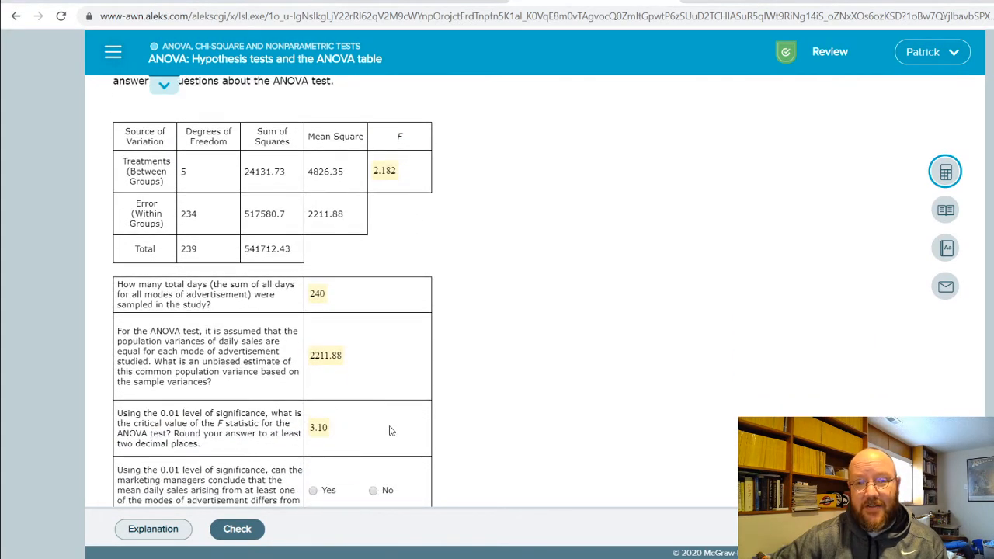
pyautogui.scroll(-3)
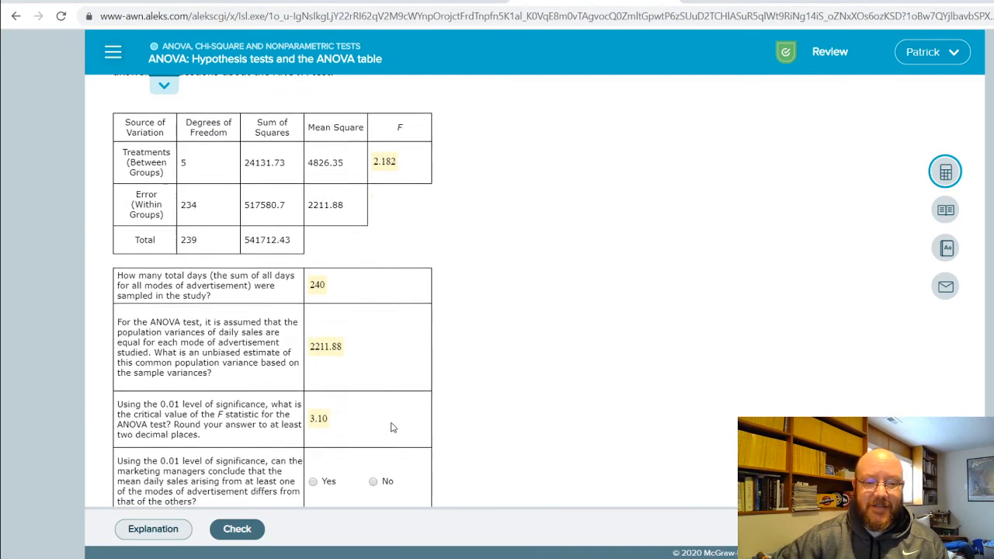
pyautogui.click(372, 419)
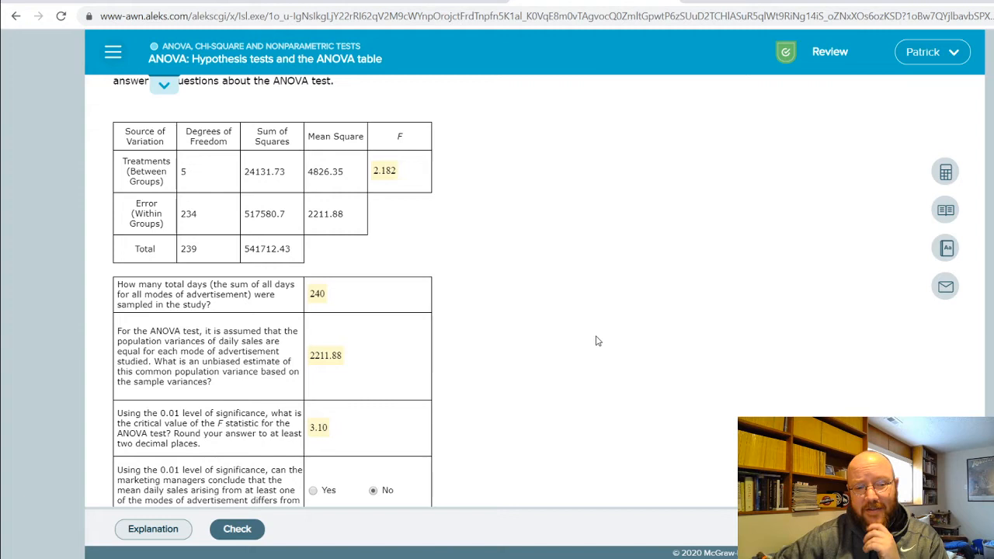
pyautogui.moveTo(589, 345)
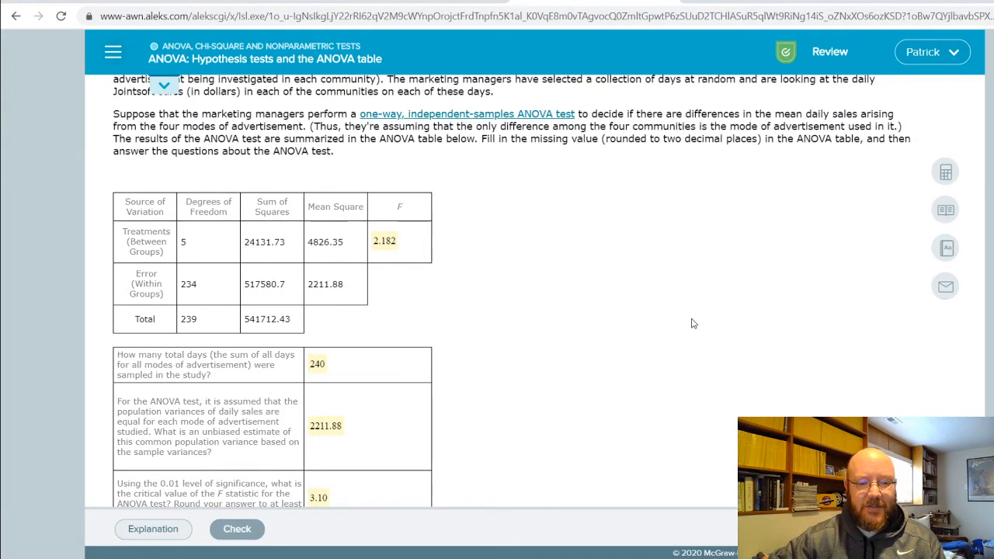
# Step: Check the answers as Correct and load a new practice problem on intent-to-purchase scores
pyautogui.click(236, 528)
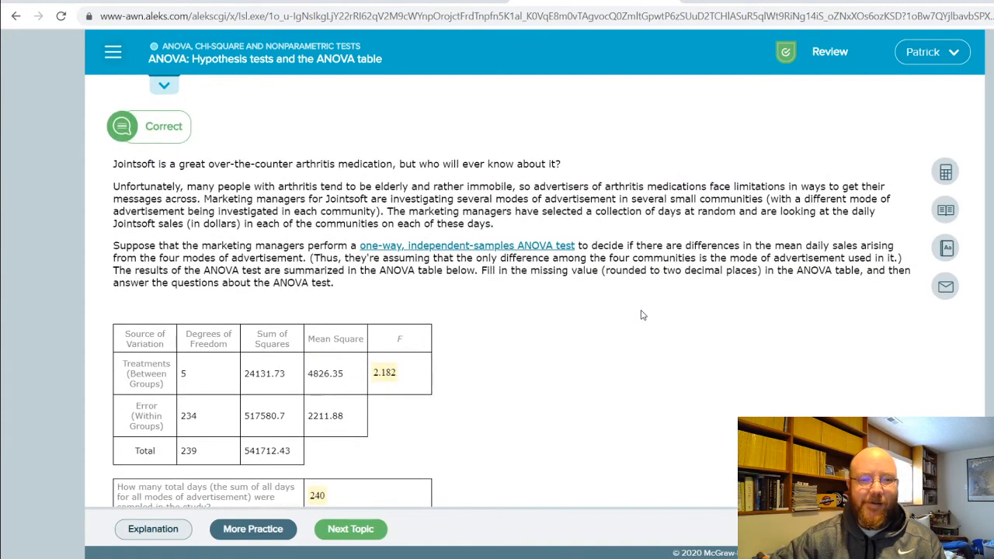
pyautogui.scroll(-3)
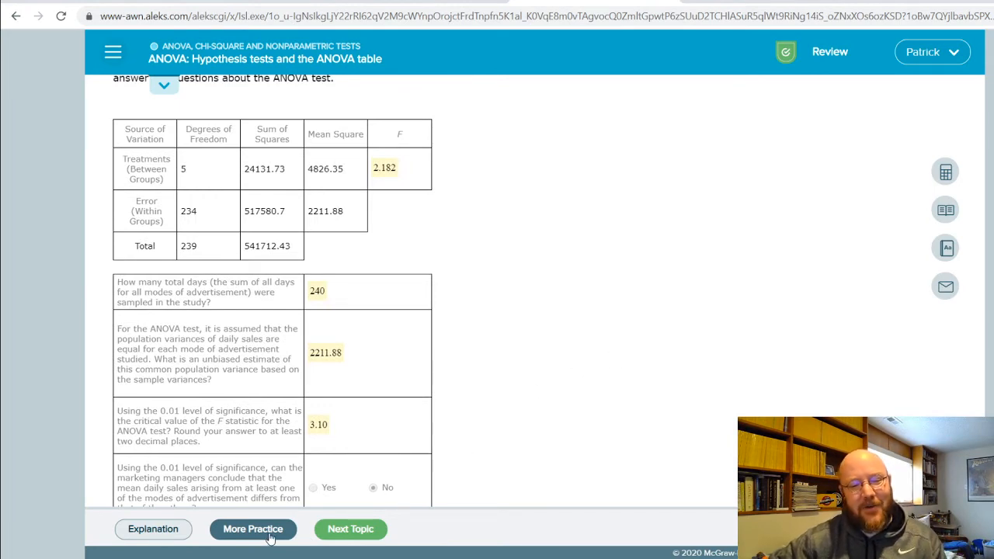
pyautogui.click(251, 528)
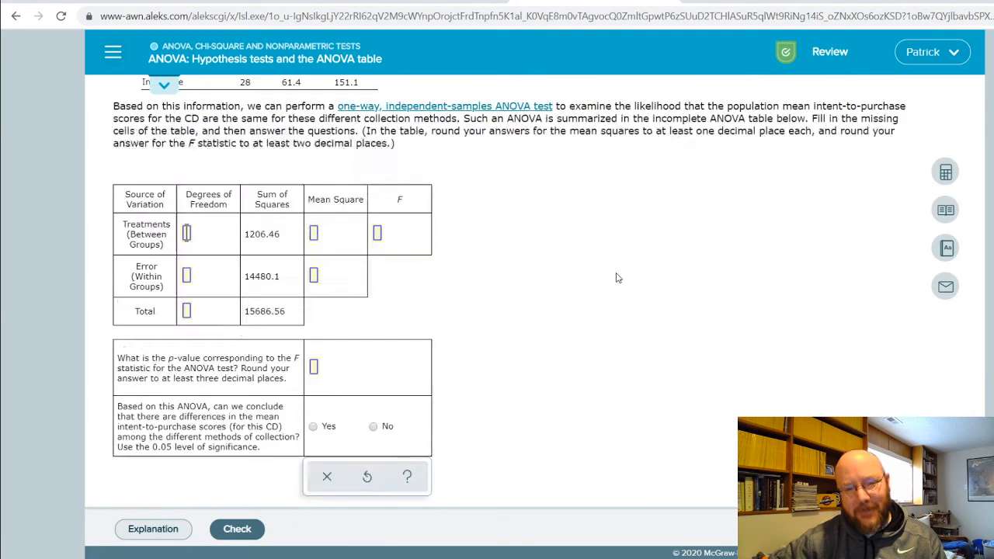
pyautogui.scroll(3)
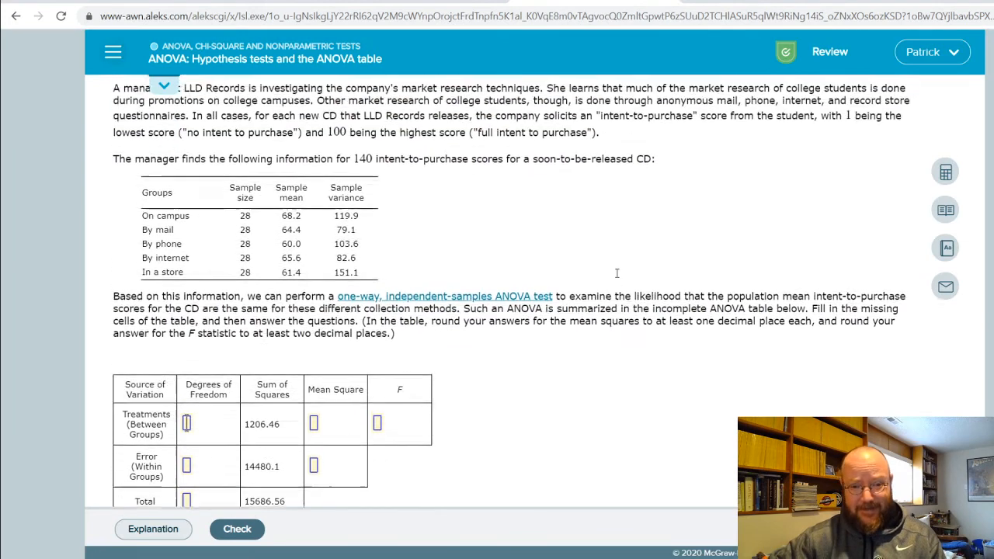
pyautogui.scroll(-3)
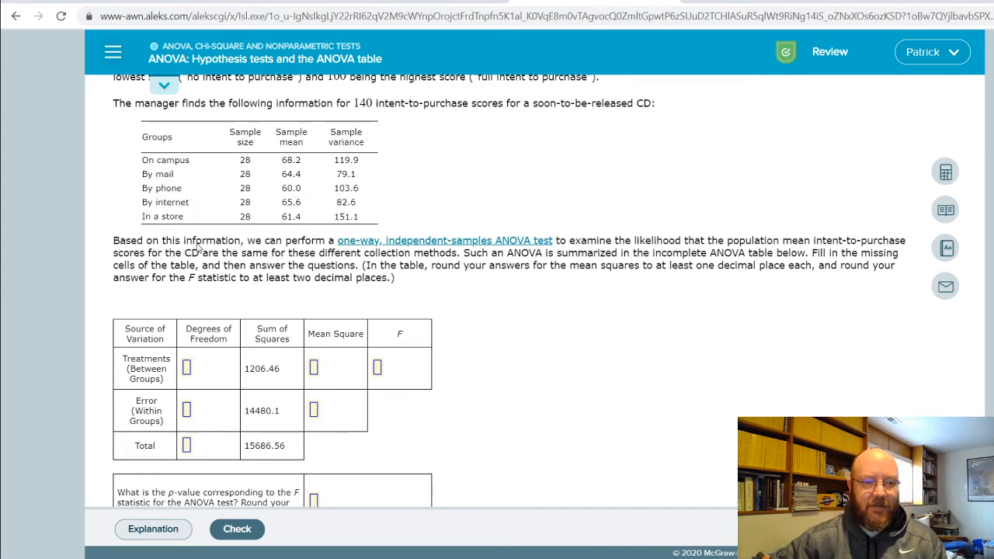
# Step: Enter degrees of freedom 4 for treatments, 135 for error and 139 total, using the calculator
pyautogui.click(186, 368)
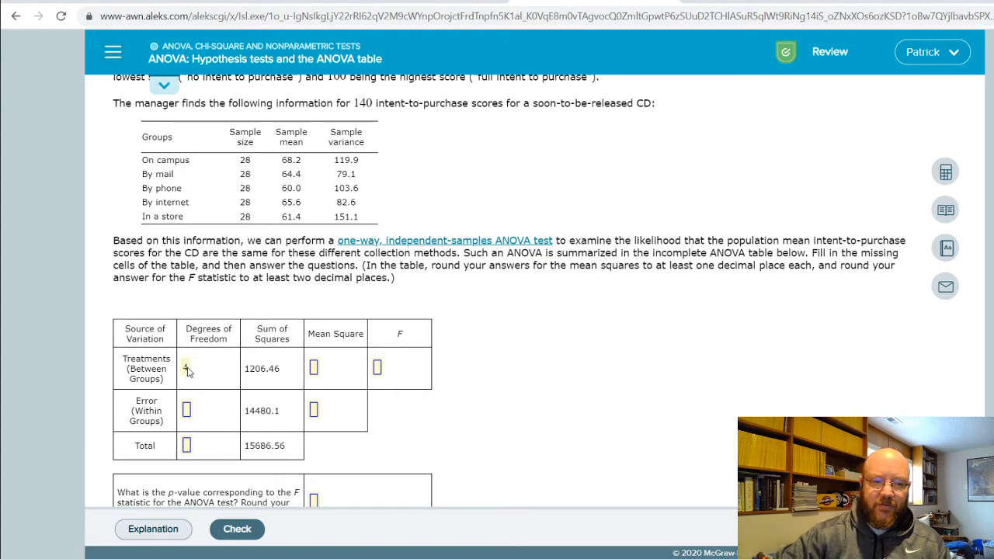
pyautogui.write('4')
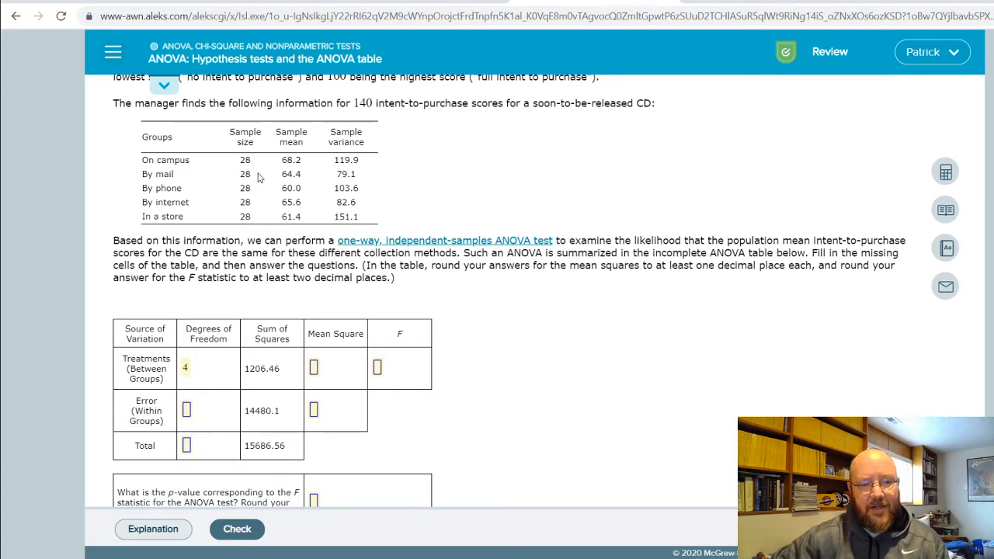
pyautogui.moveTo(922, 194)
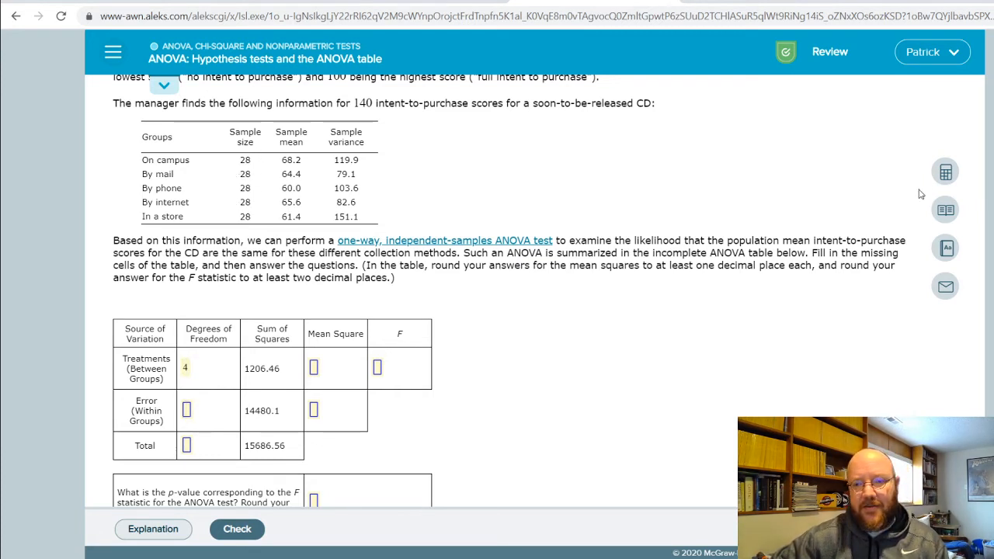
pyautogui.click(944, 171)
pyautogui.write('28')
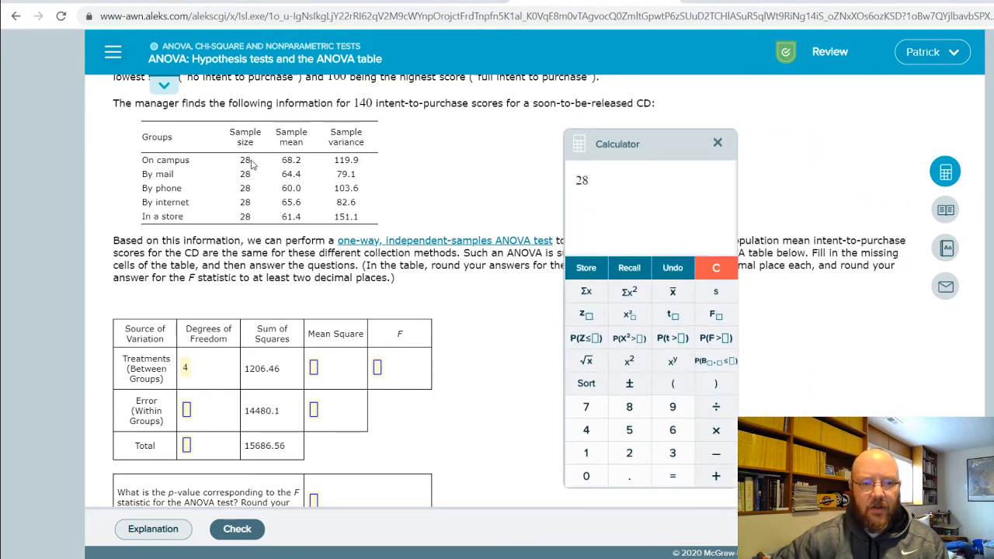
pyautogui.click(714, 428)
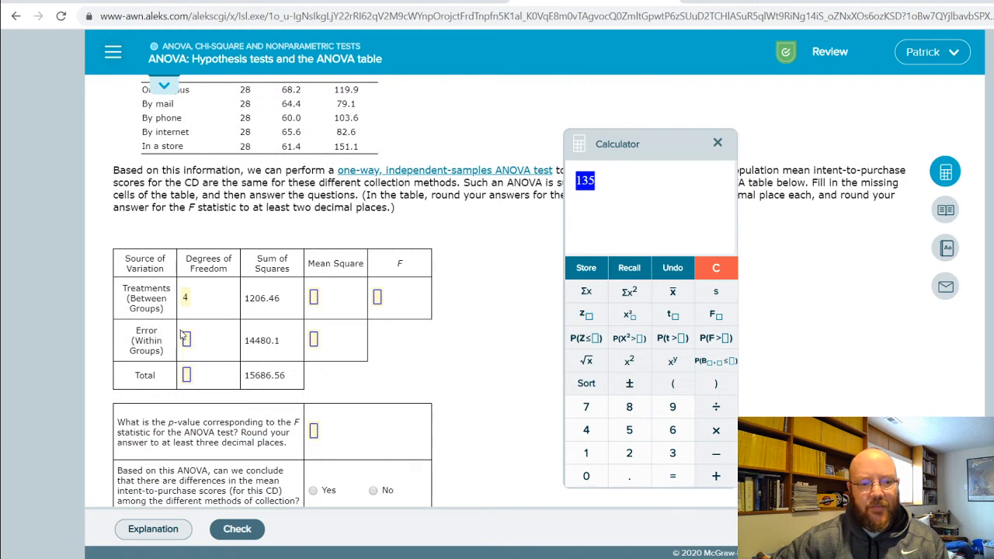
pyautogui.write('135')
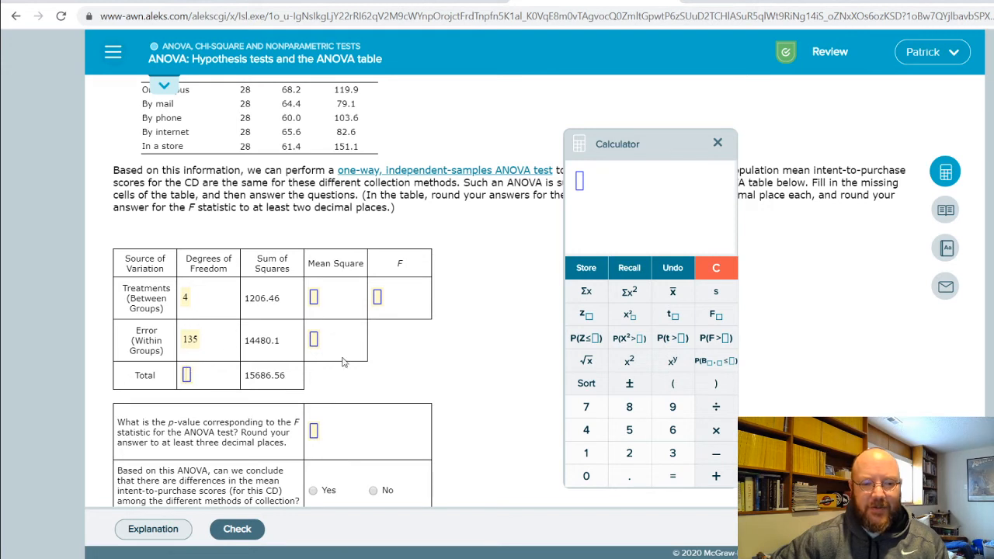
pyautogui.write('139')
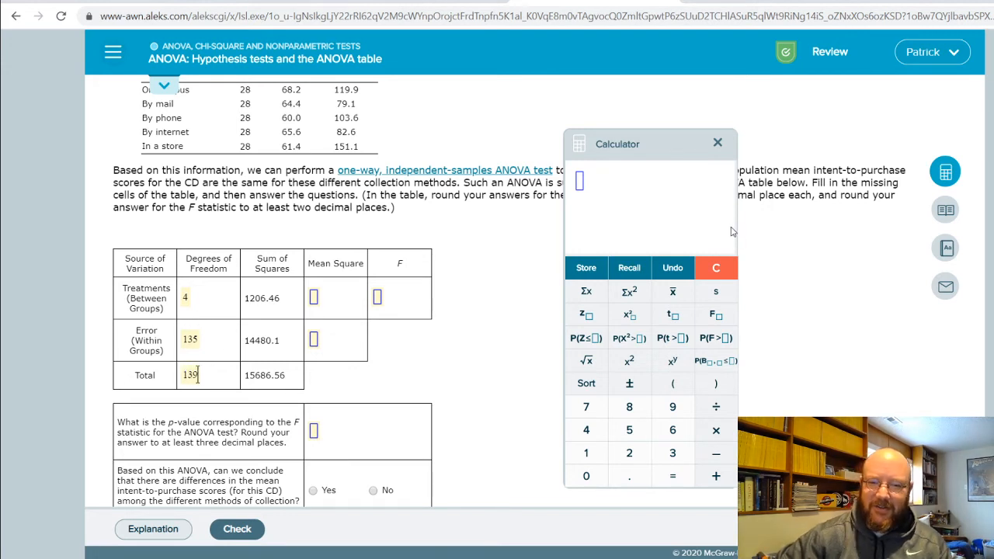
pyautogui.click(717, 143)
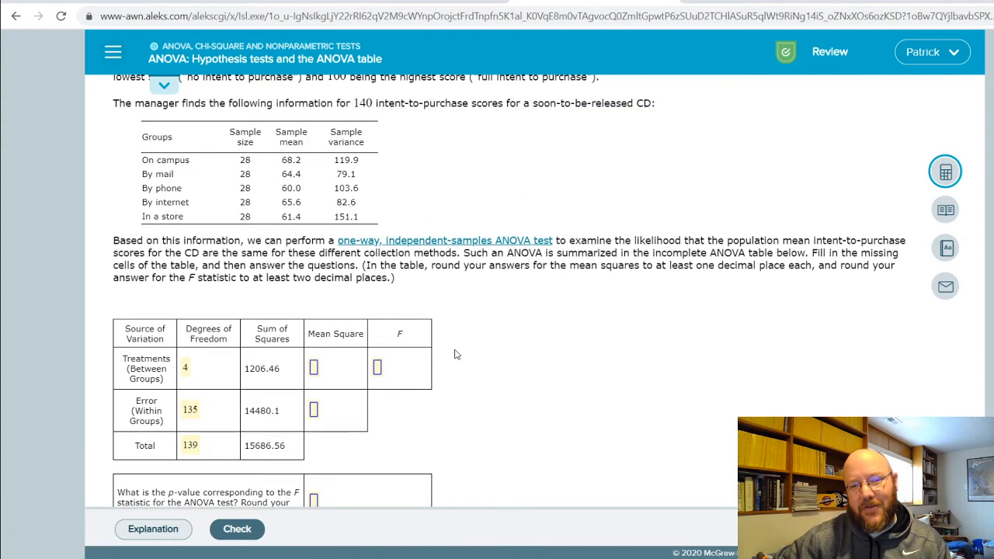
pyautogui.scroll(-3)
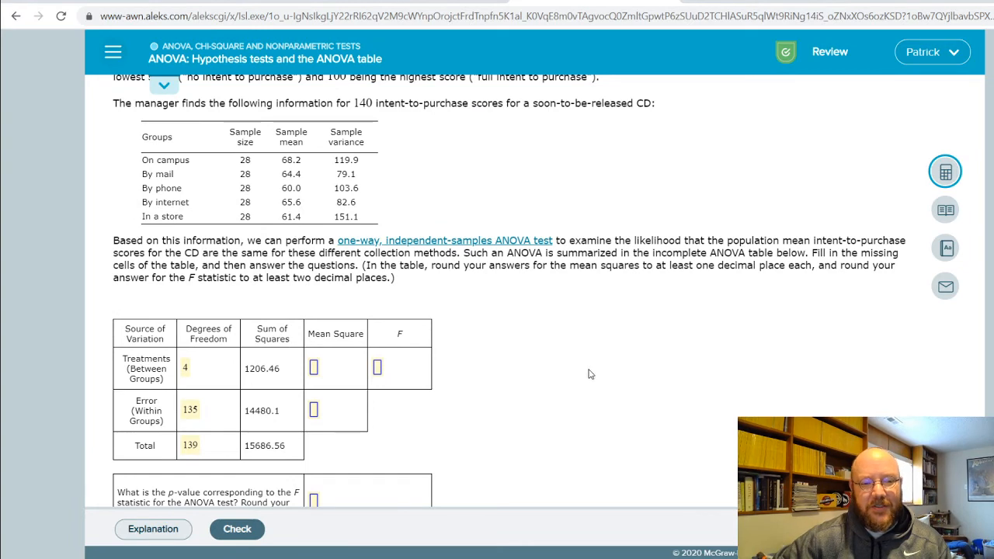
pyautogui.scroll(-3)
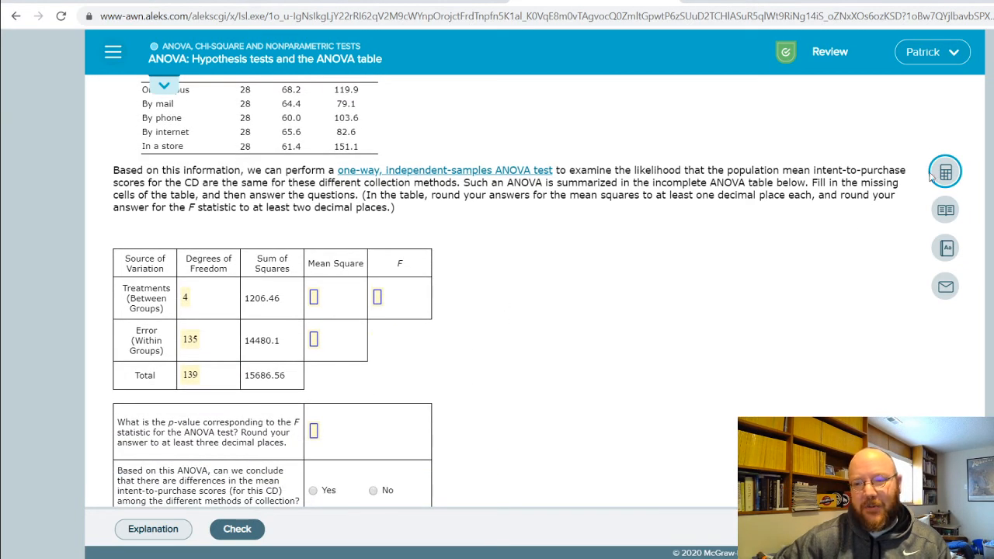
# Step: Compute the treatments sum of squares over 4 and enter the treatments mean square 301.615
pyautogui.click(944, 170)
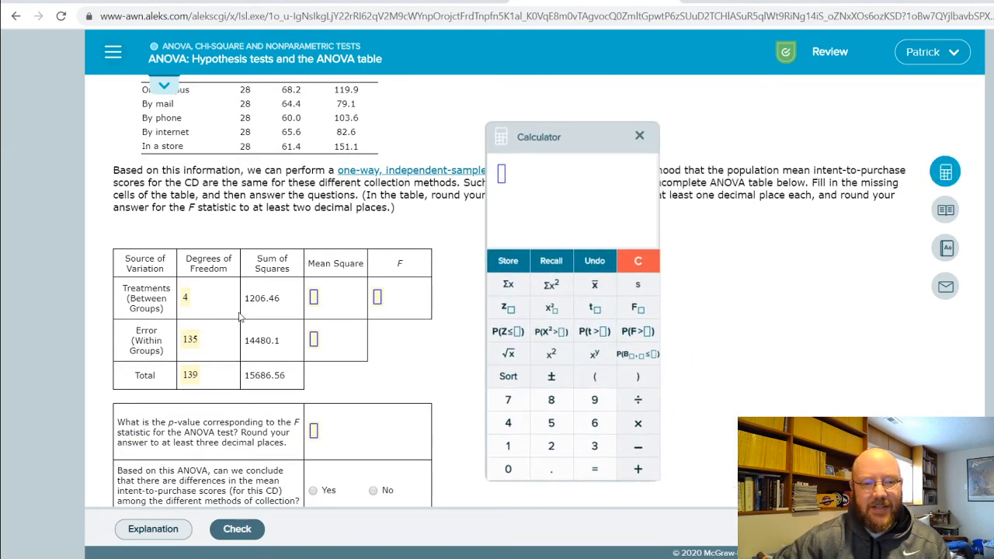
pyautogui.doubleClick(260, 298)
pyautogui.write('1206')
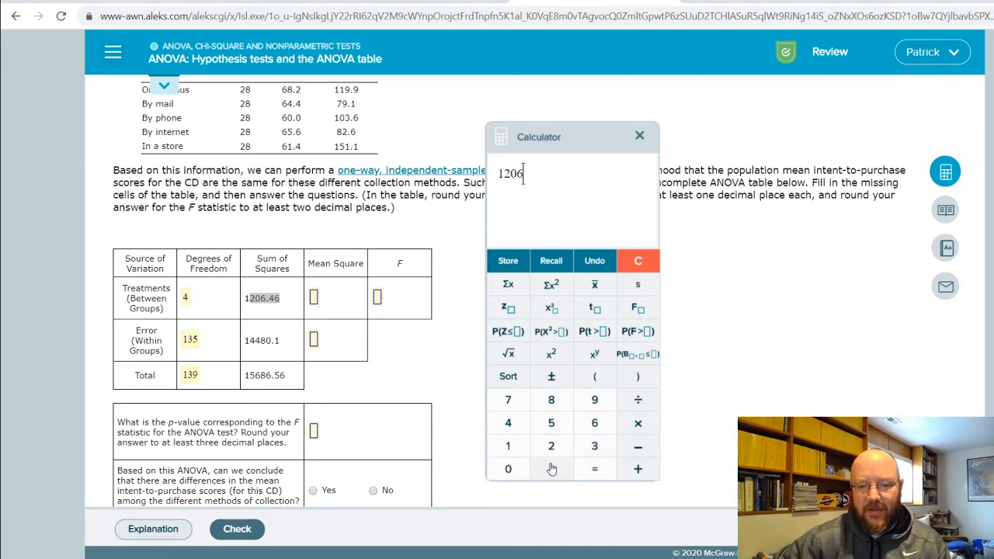
pyautogui.click(550, 469)
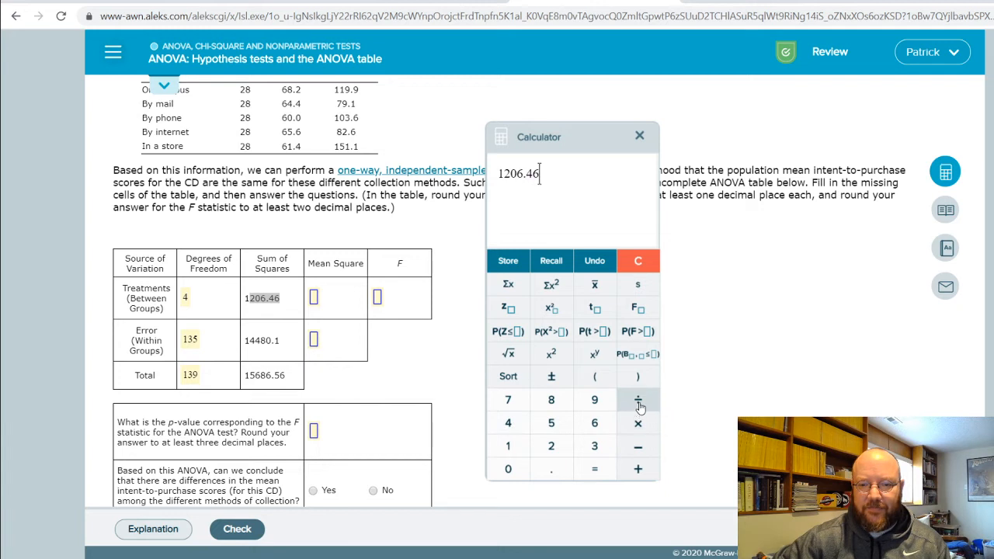
pyautogui.click(636, 399)
pyautogui.write('/4')
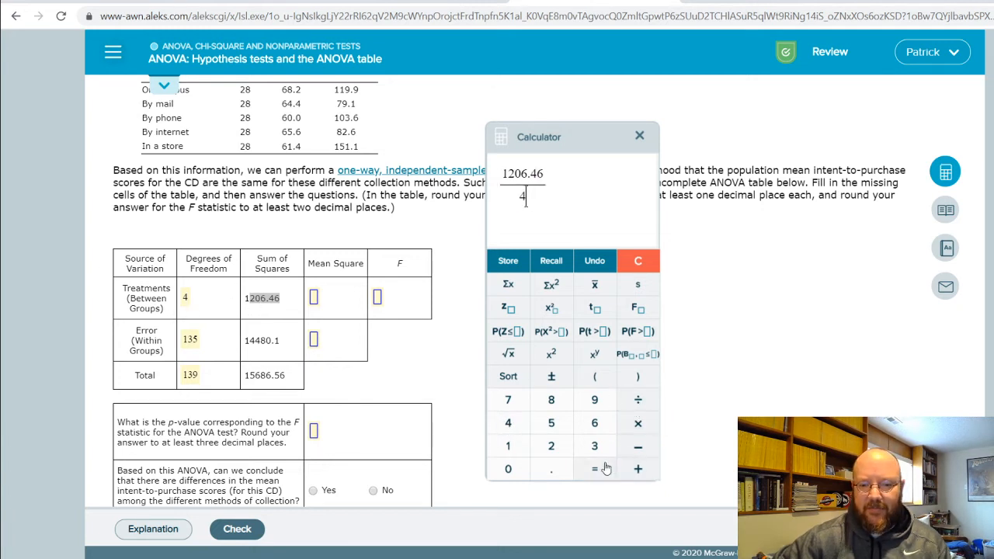
pyautogui.click(593, 469)
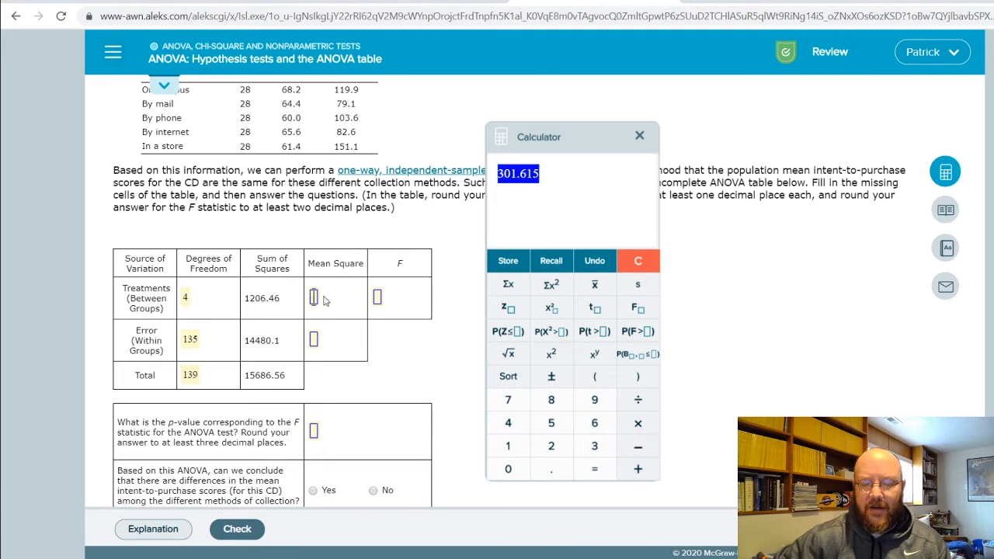
pyautogui.write('301.615')
pyautogui.write('14480')
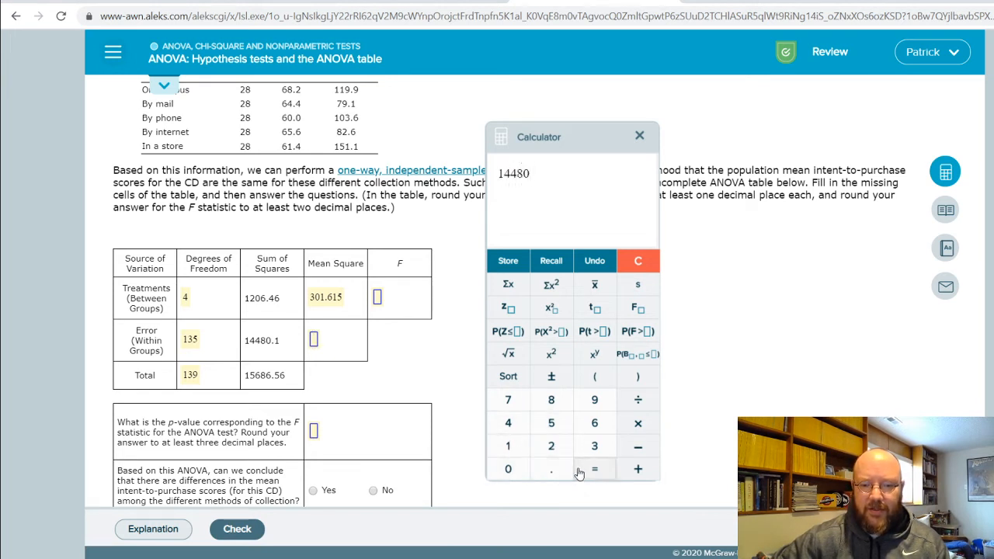
# Step: Compute 14480.1 ÷ 135 and enter the error mean square 107.26
pyautogui.click(636, 261)
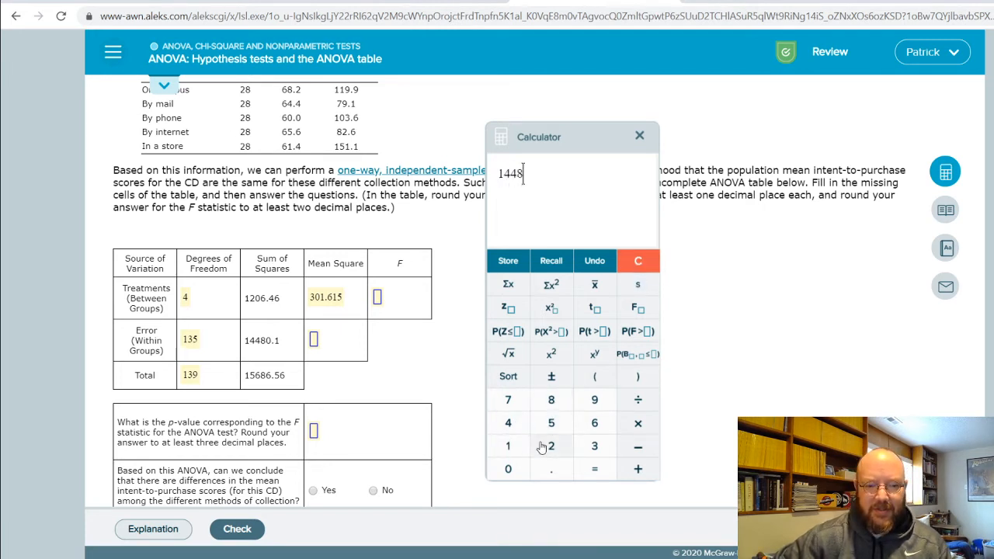
pyautogui.click(550, 469)
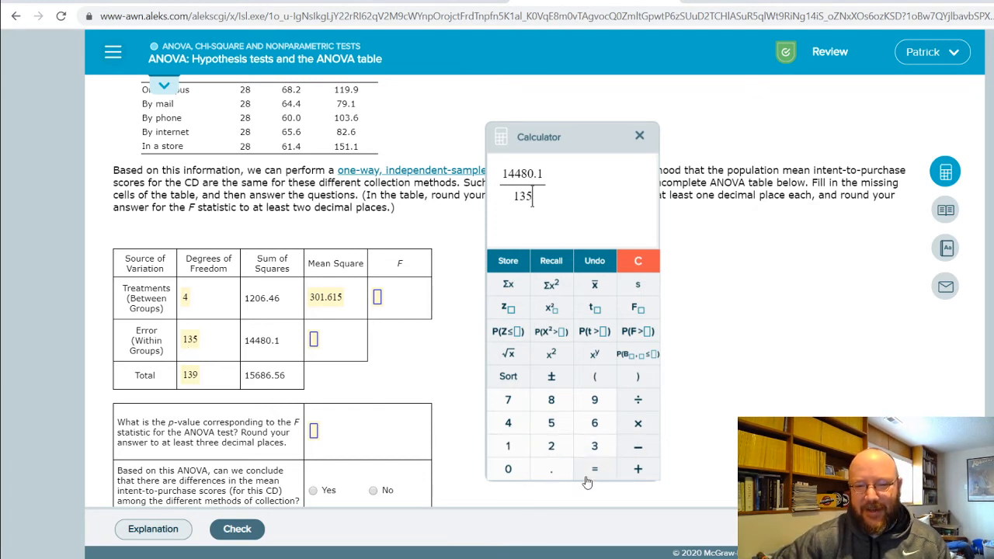
pyautogui.click(593, 469)
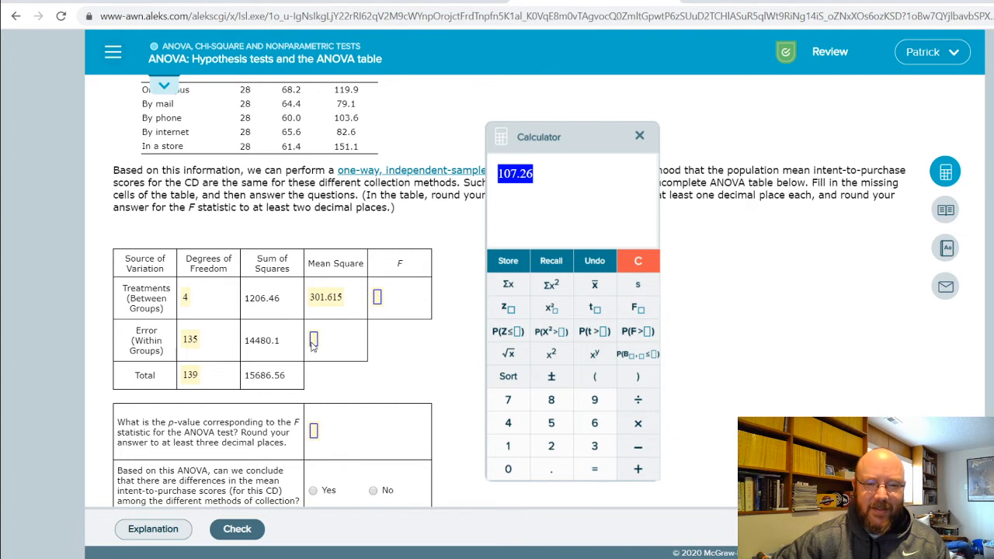
pyautogui.write('107.26')
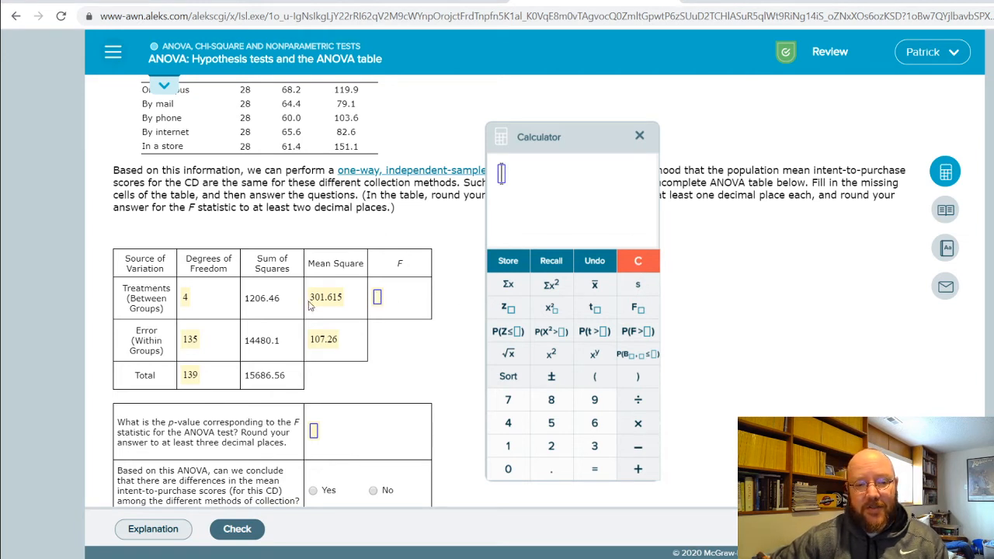
# Step: Compute 301.615 ÷ 107.26 and enter the F statistic 2.812
pyautogui.write('301.615')
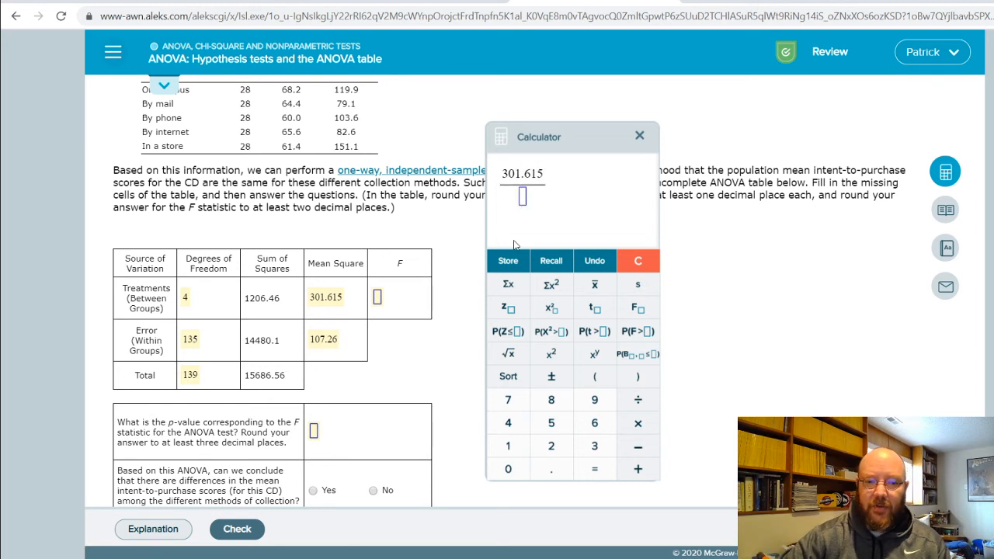
pyautogui.write('107.2')
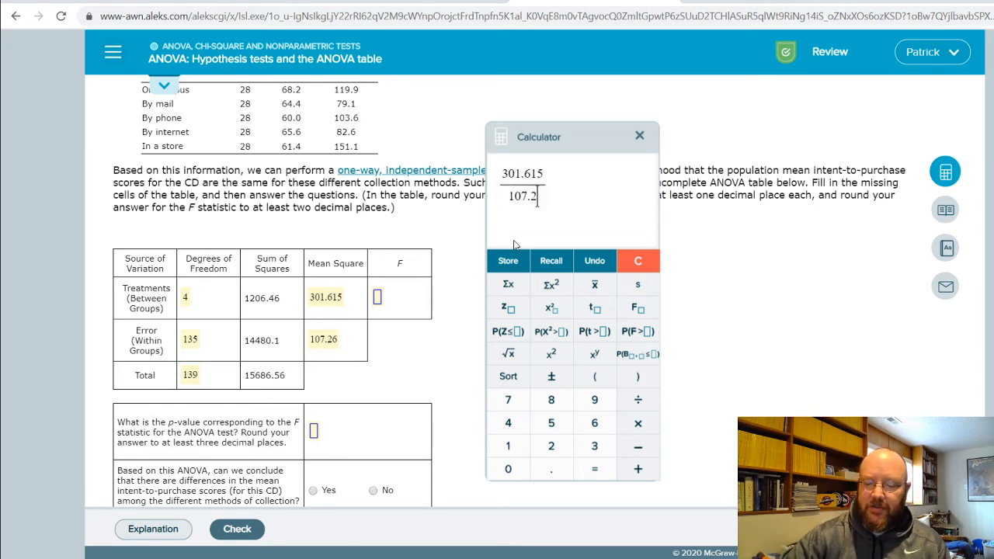
pyautogui.click(593, 469)
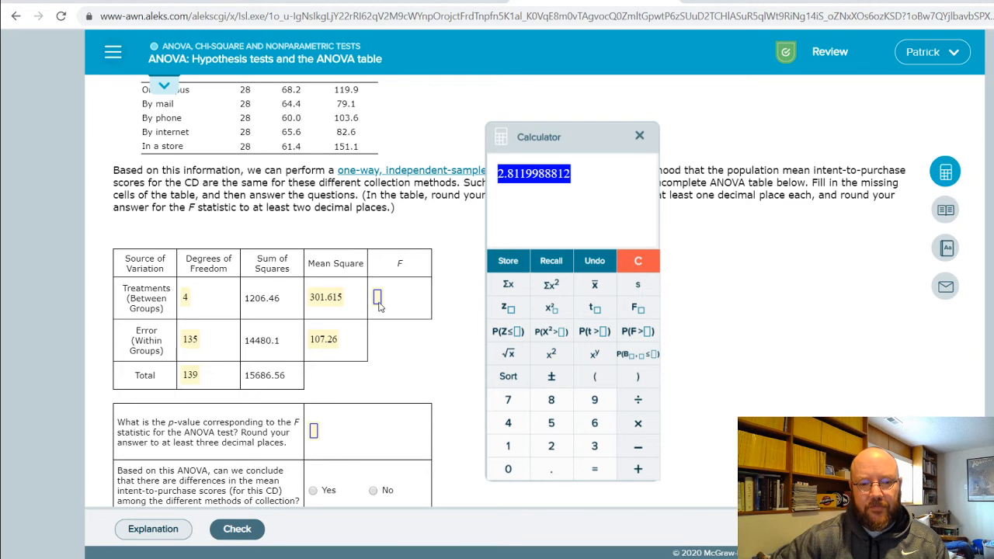
pyautogui.write('2.812')
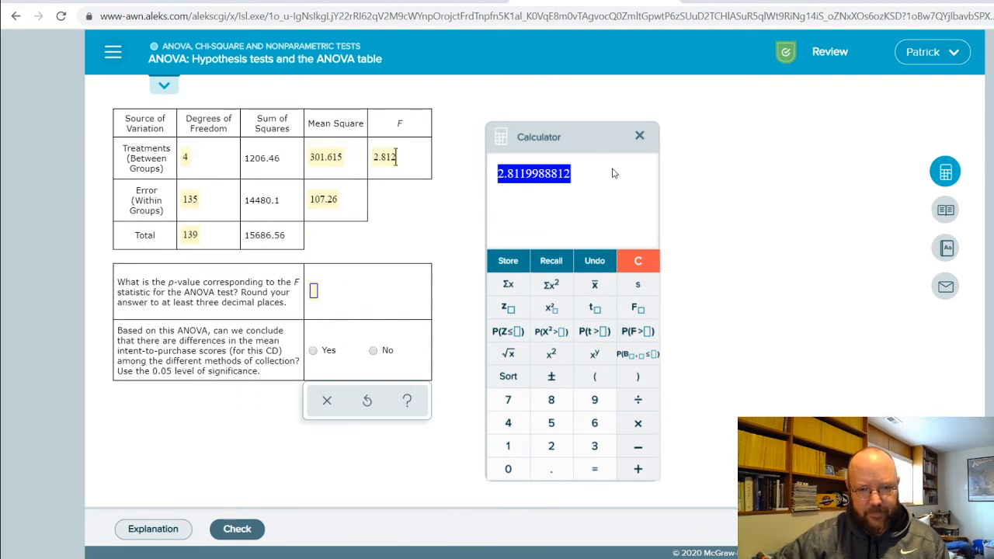
# Step: Compute P(F>2.812) with dfn 4, dfd 135 and enter 0.028 as the p-value
pyautogui.moveTo(539, 136); pyautogui.dragTo(635, 103)
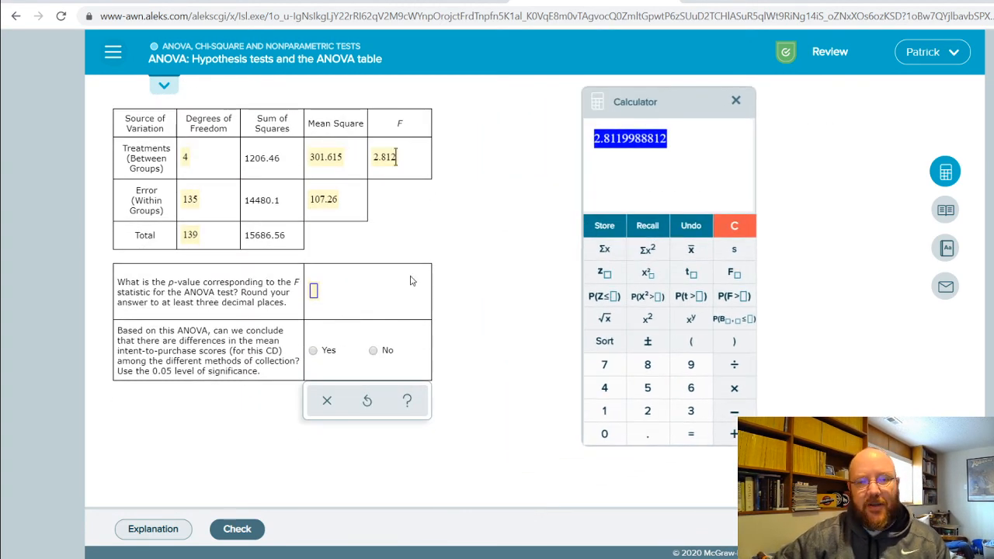
pyautogui.moveTo(481, 274)
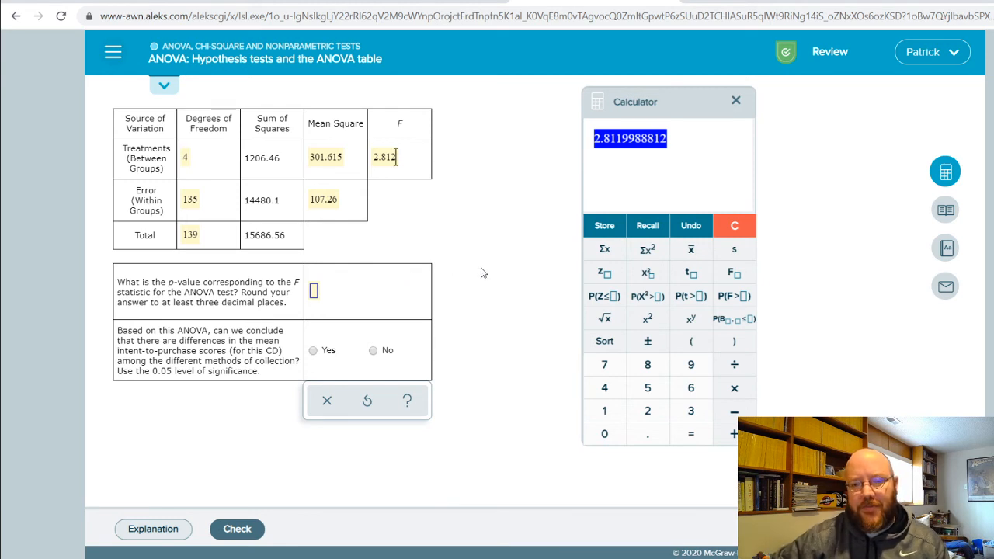
pyautogui.moveTo(410, 173)
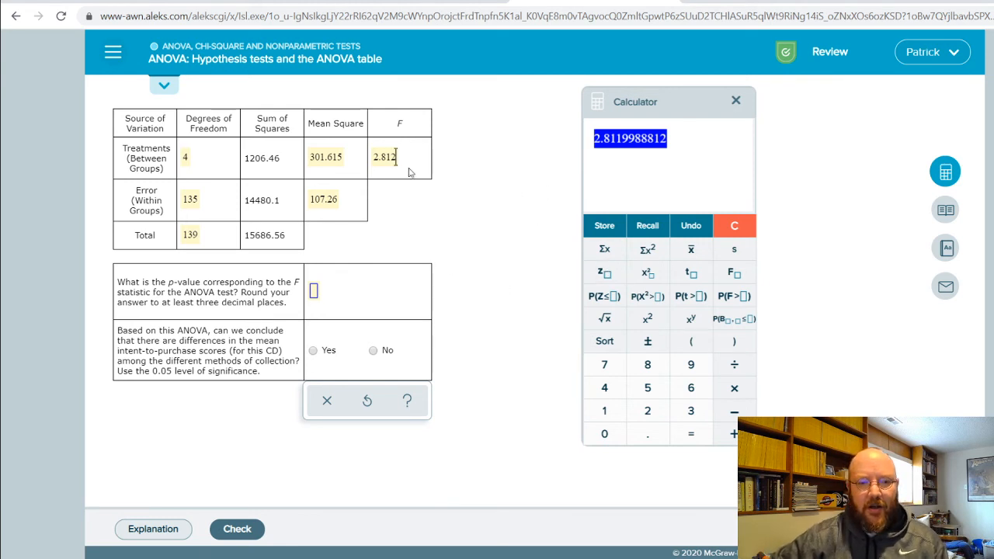
pyautogui.click(733, 295)
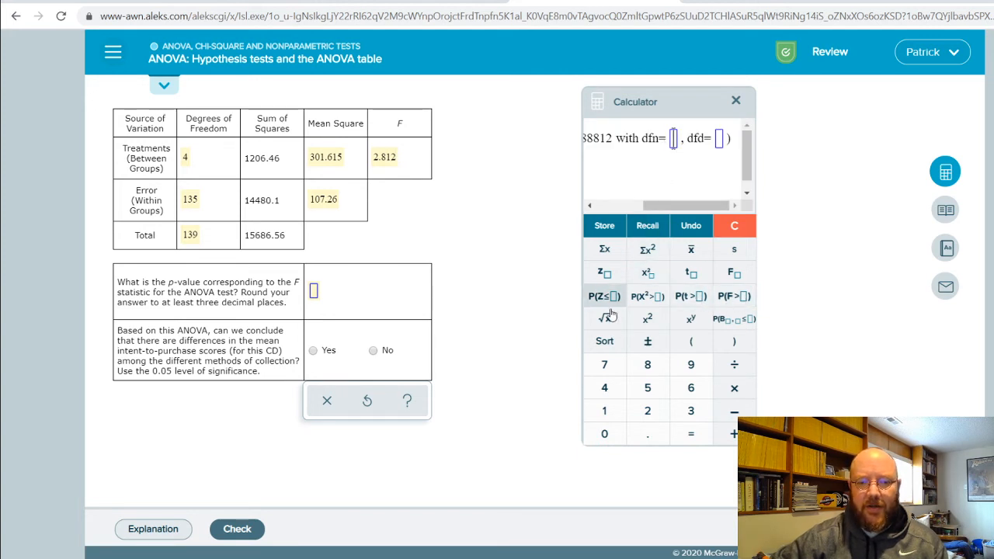
pyautogui.write('4')
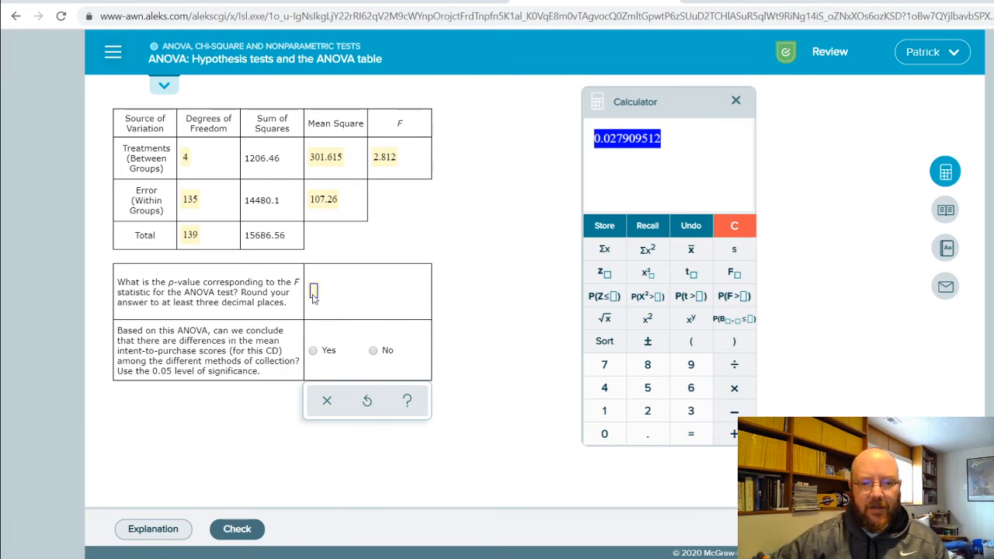
pyautogui.write('0.028')
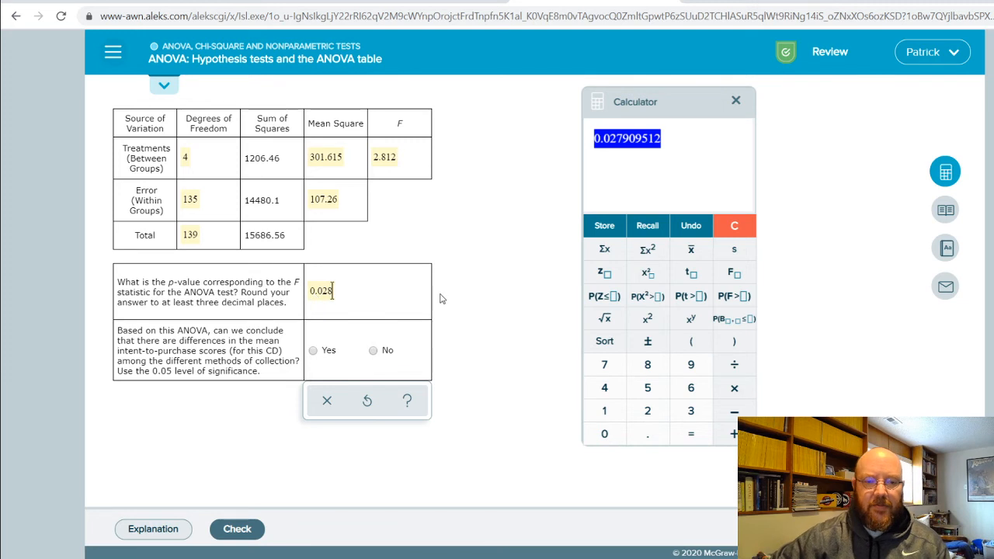
pyautogui.moveTo(491, 281)
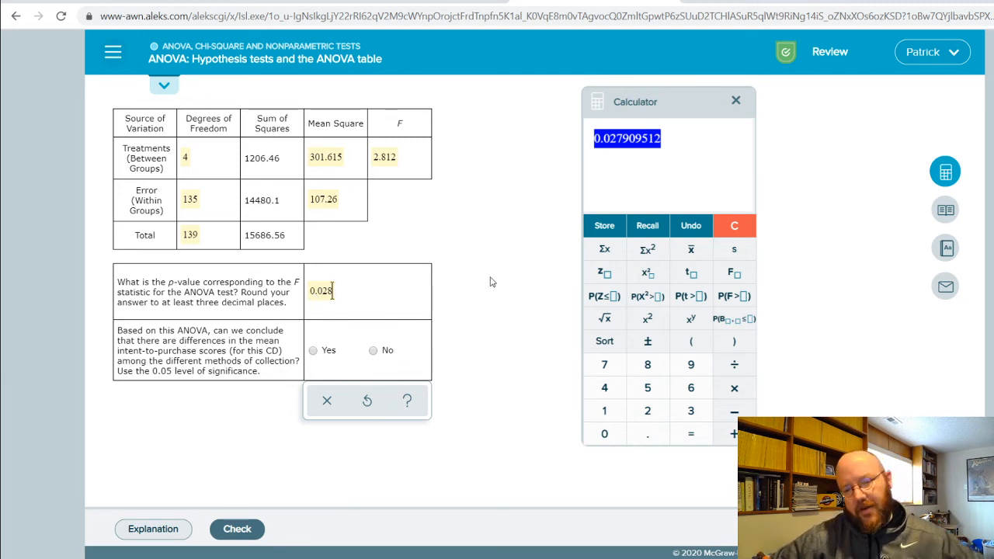
pyautogui.moveTo(320, 301)
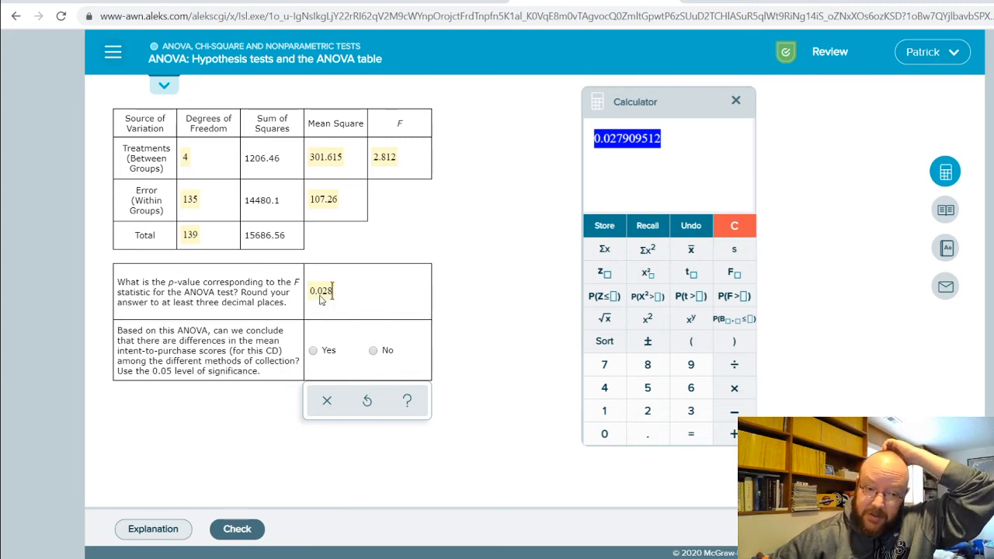
pyautogui.moveTo(184, 378)
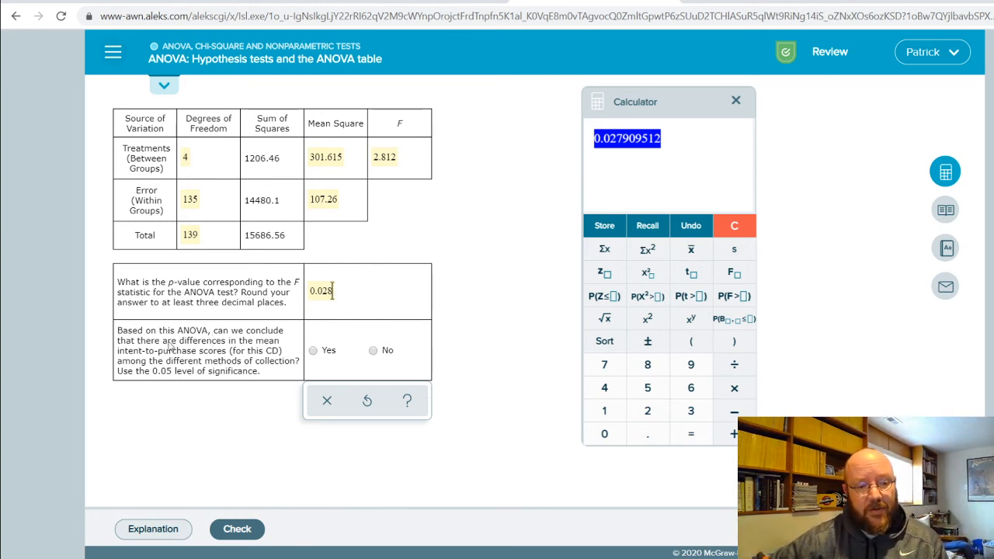
pyautogui.moveTo(187, 369)
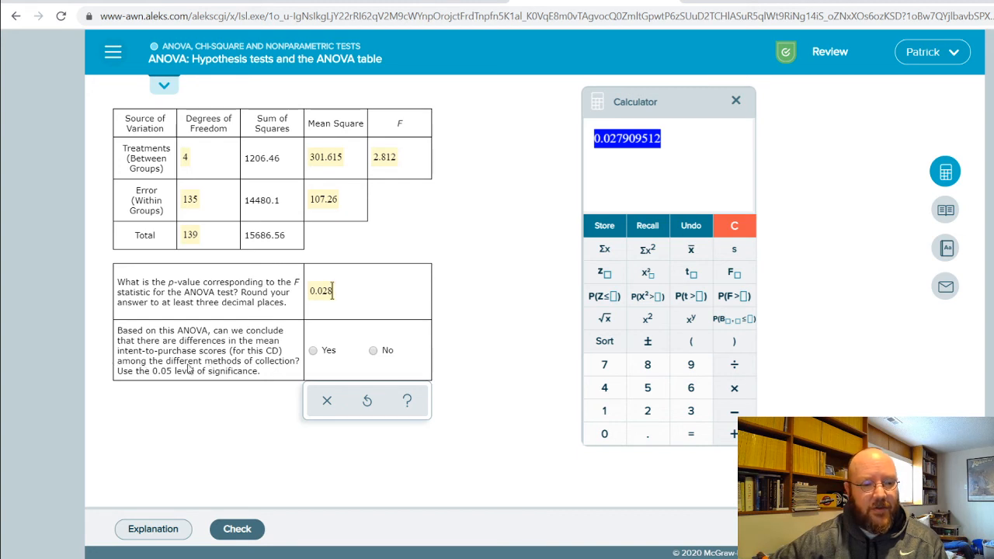
pyautogui.moveTo(143, 380)
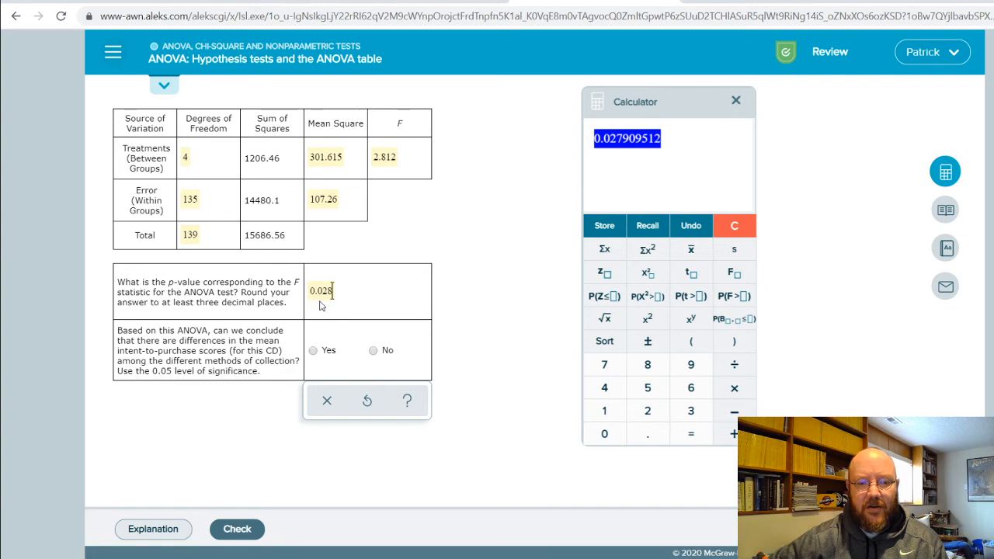
# Step: Choose Yes that mean scores differ, check the answer and review the Correct result
pyautogui.click(314, 351)
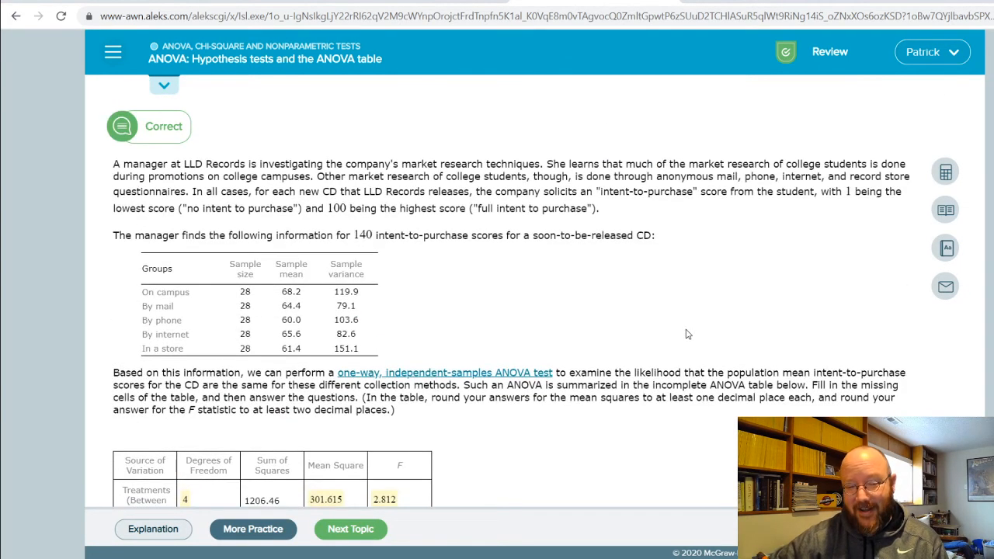
pyautogui.moveTo(706, 332)
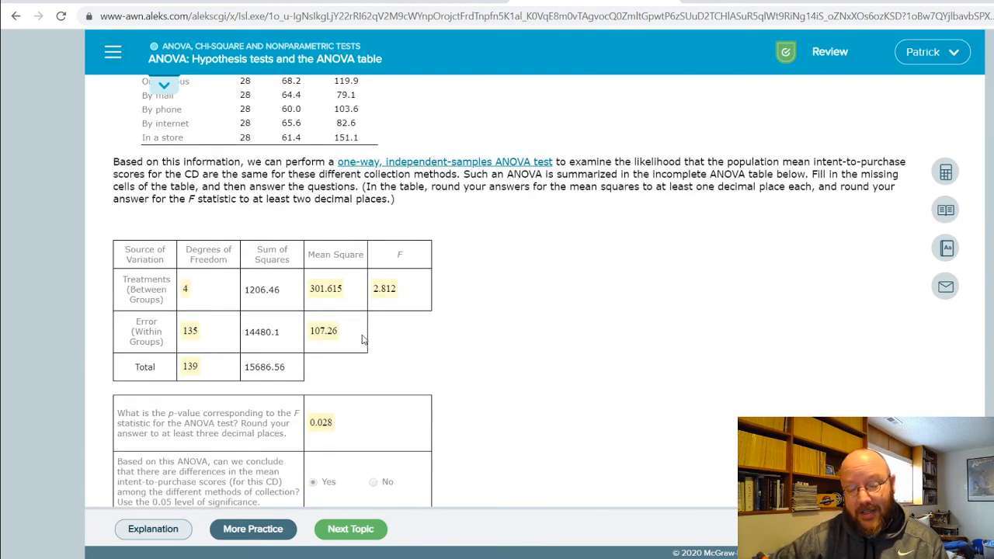
pyautogui.scroll(-3)
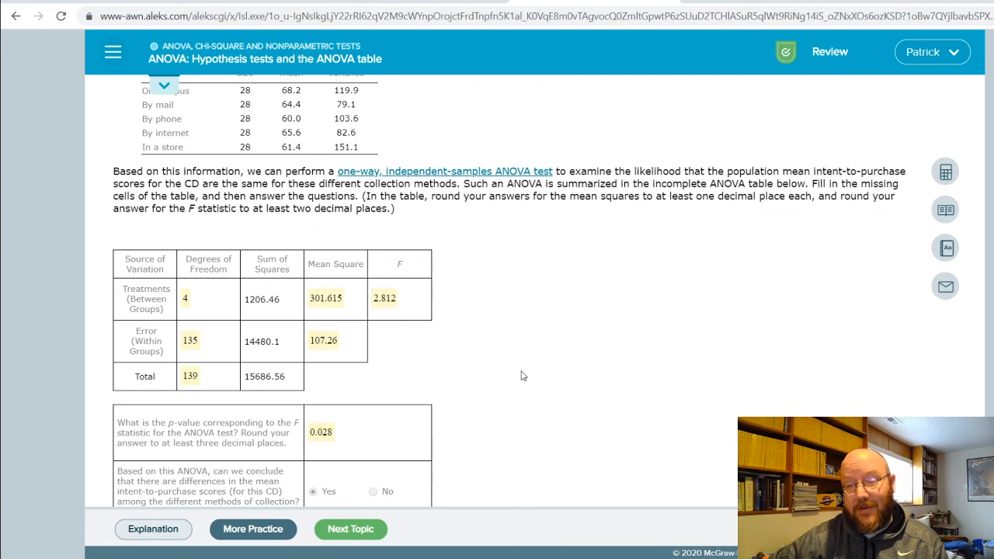
pyautogui.moveTo(743, 56)
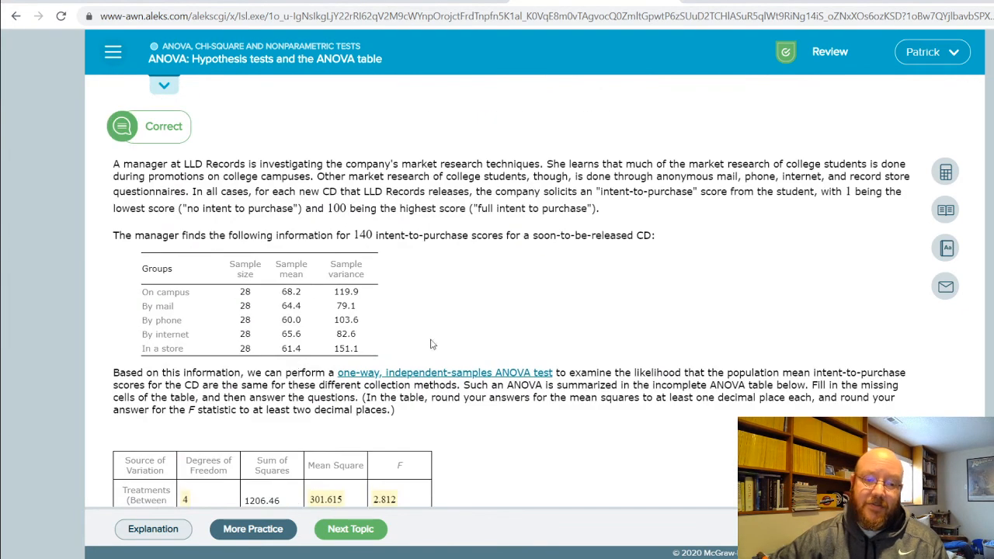
pyautogui.scroll(-3)
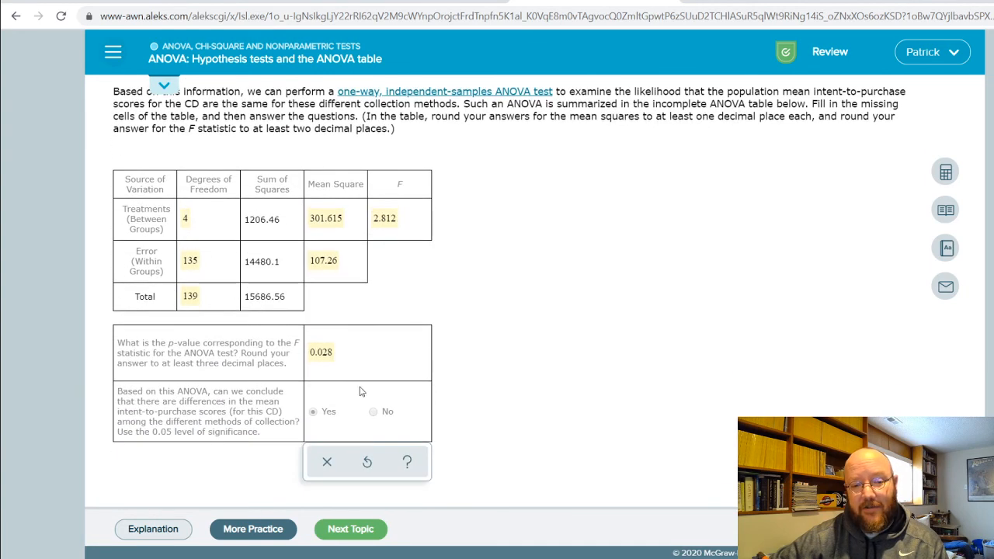
pyautogui.moveTo(506, 335)
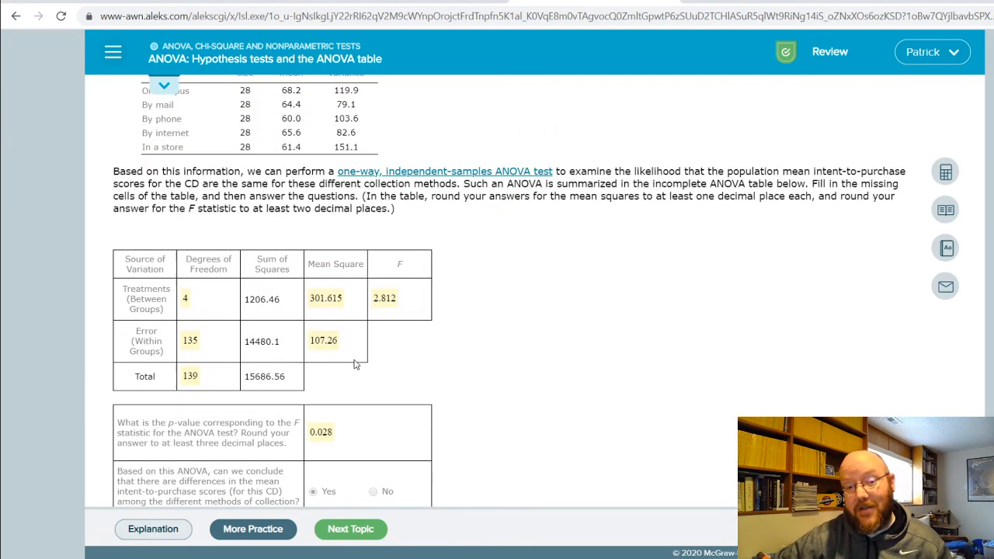
pyautogui.moveTo(535, 295)
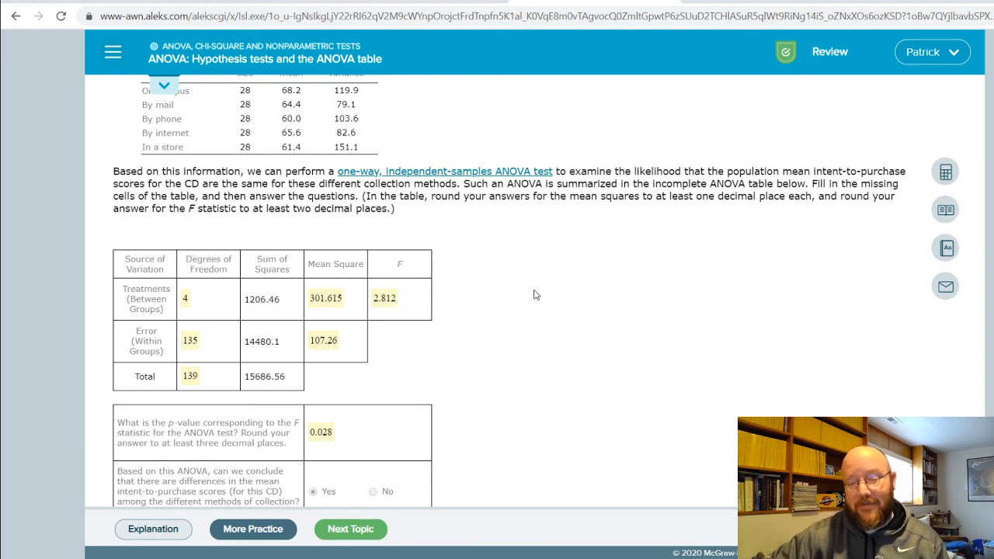
pyautogui.moveTo(595, 317)
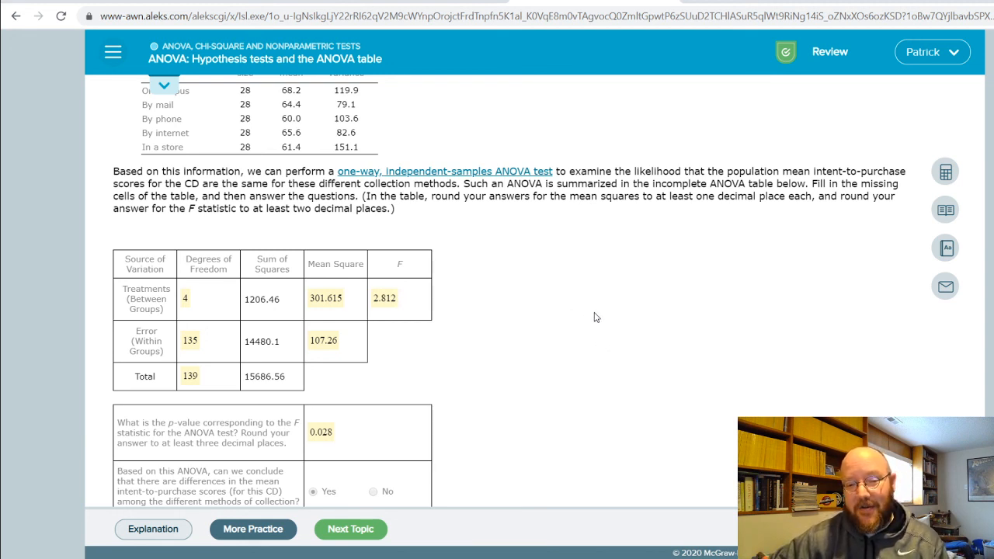